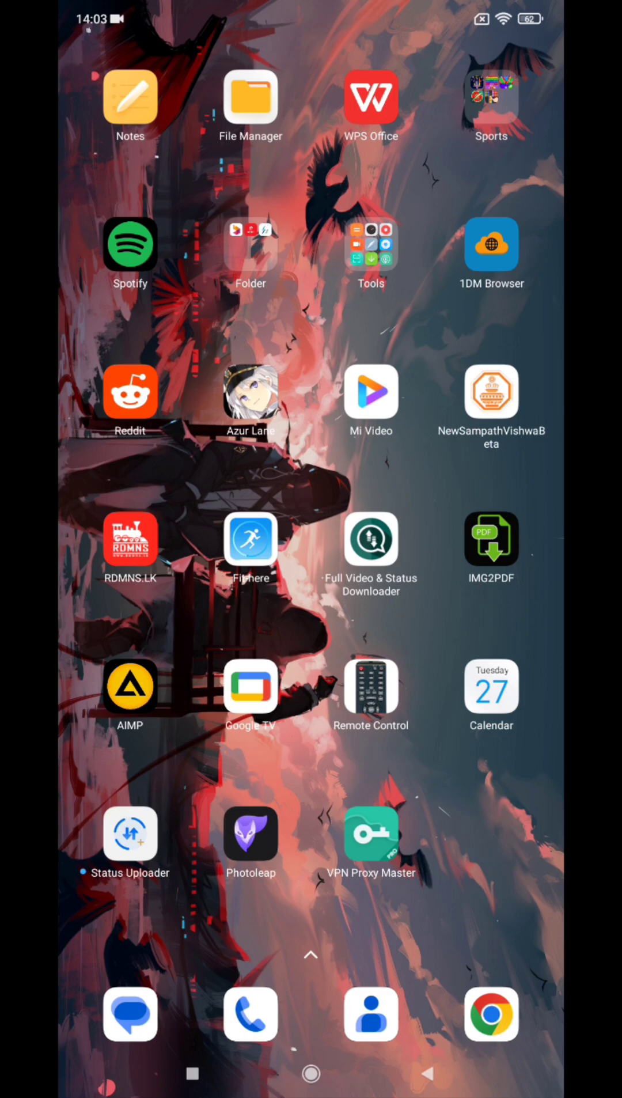
Connect VPN Proxy Master to a refreshed United States server and dismiss the rating popup
{"action": "left_click", "coordinate": [370, 834]}
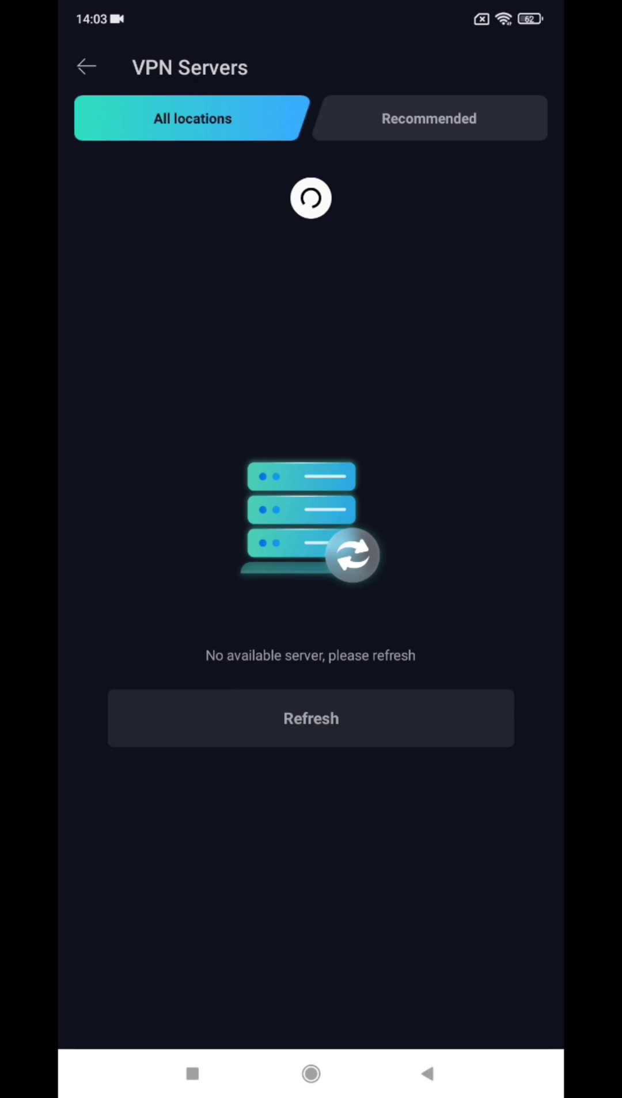
{"action": "left_click", "coordinate": [311, 718]}
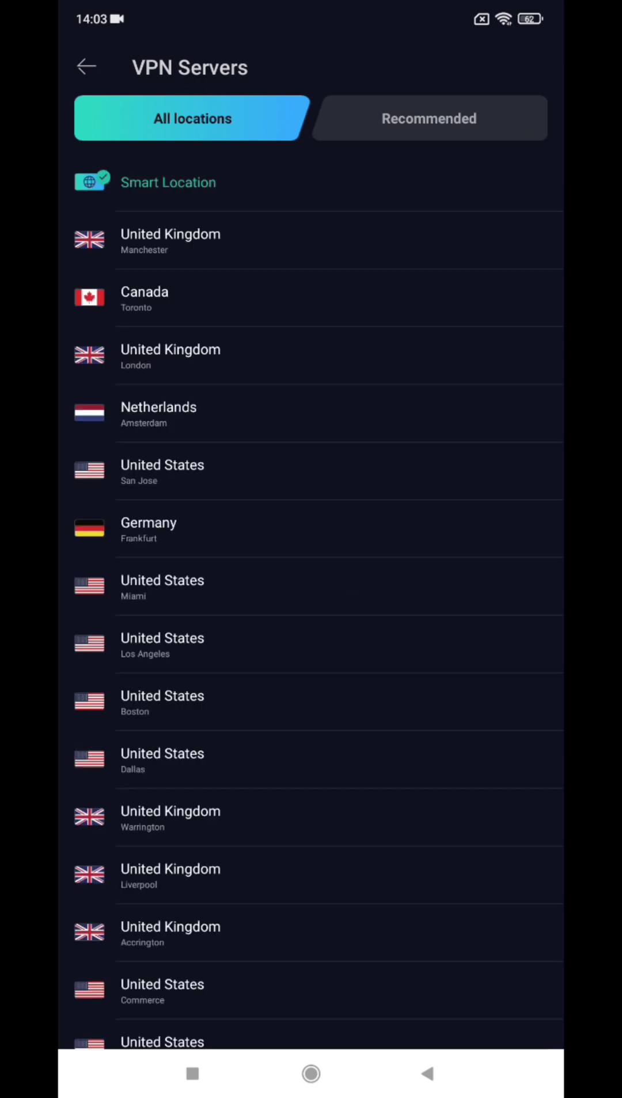
{"action": "scroll", "scroll_direction": "down", "scroll_amount": 3}
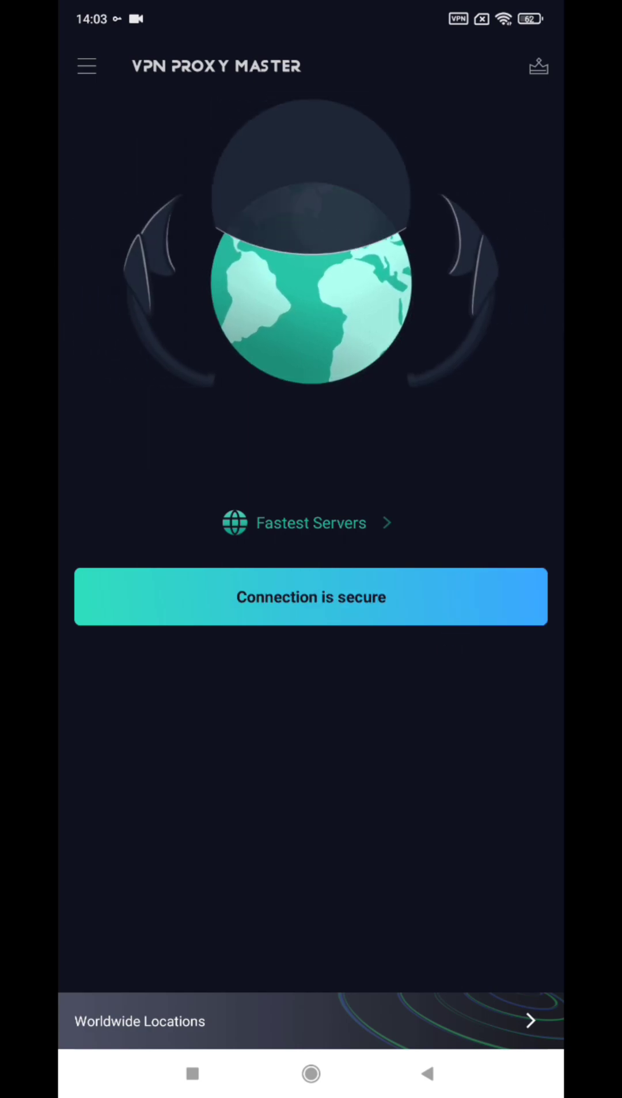
{"action": "left_click", "coordinate": [311, 597]}
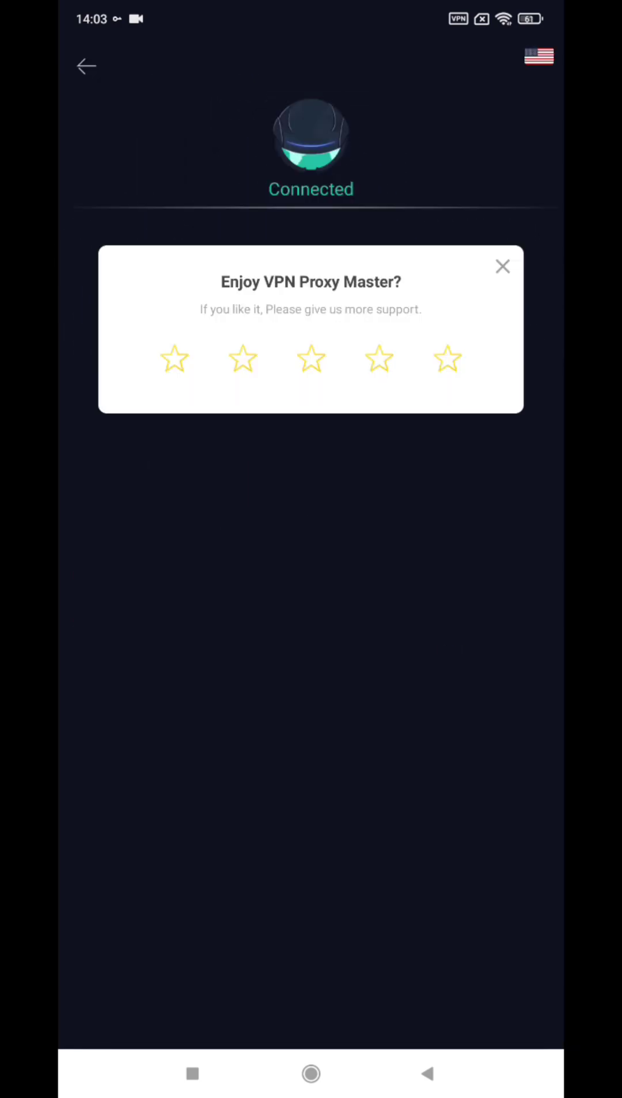
{"action": "left_click", "coordinate": [502, 266]}
{"action": "type", "text": "googl"}
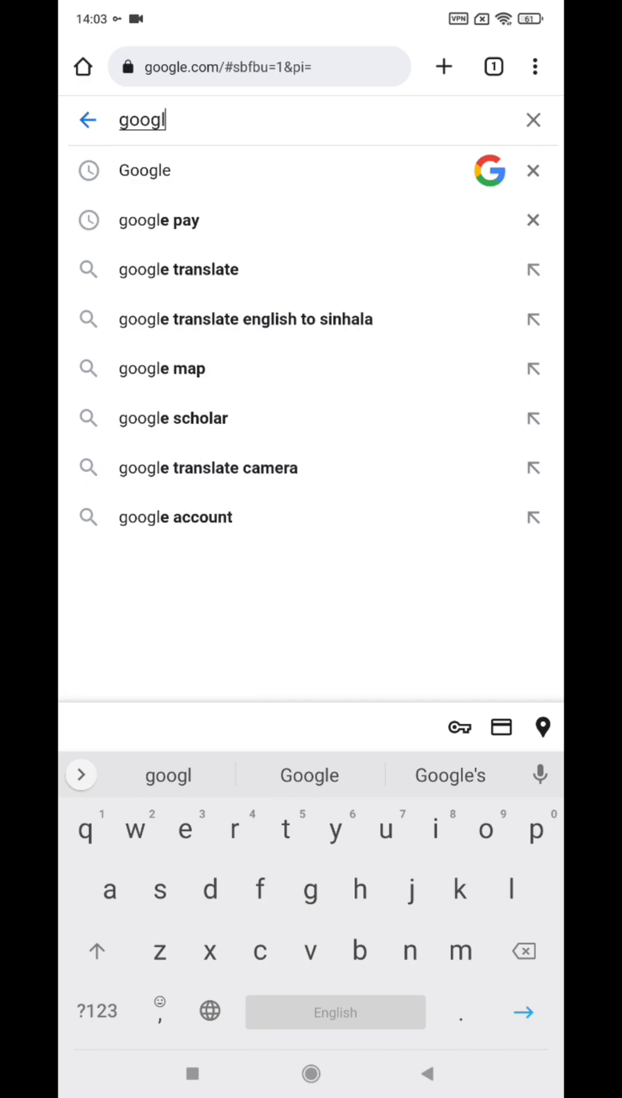
Search 'google pay' in Chrome and open the pay.google.com activity page
{"action": "left_click", "coordinate": [159, 220]}
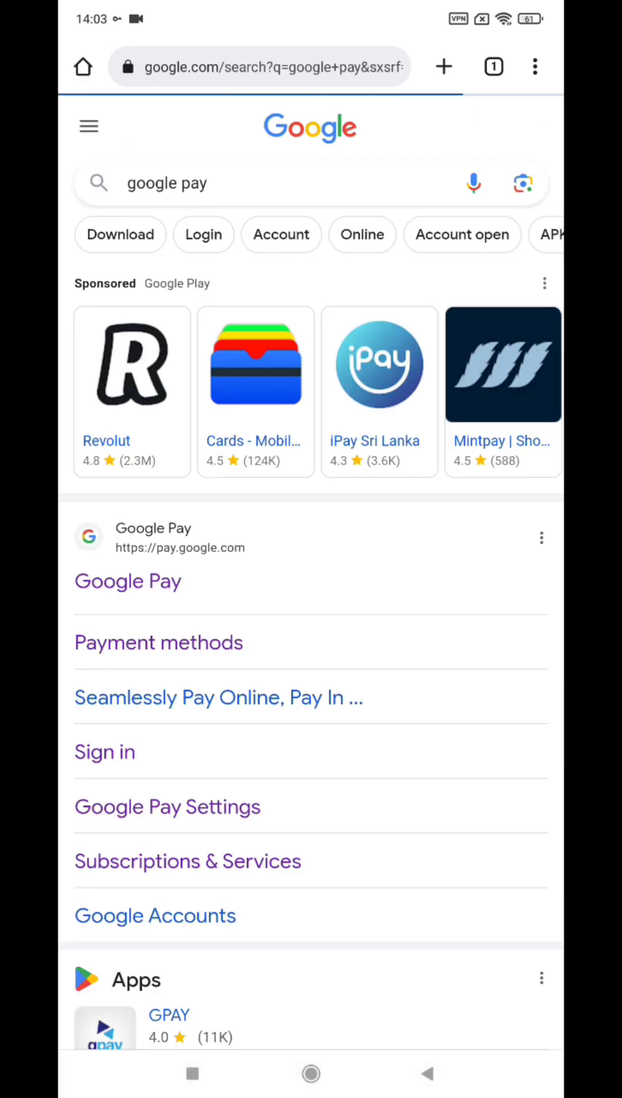
{"action": "scroll", "scroll_direction": "down", "scroll_amount": 3}
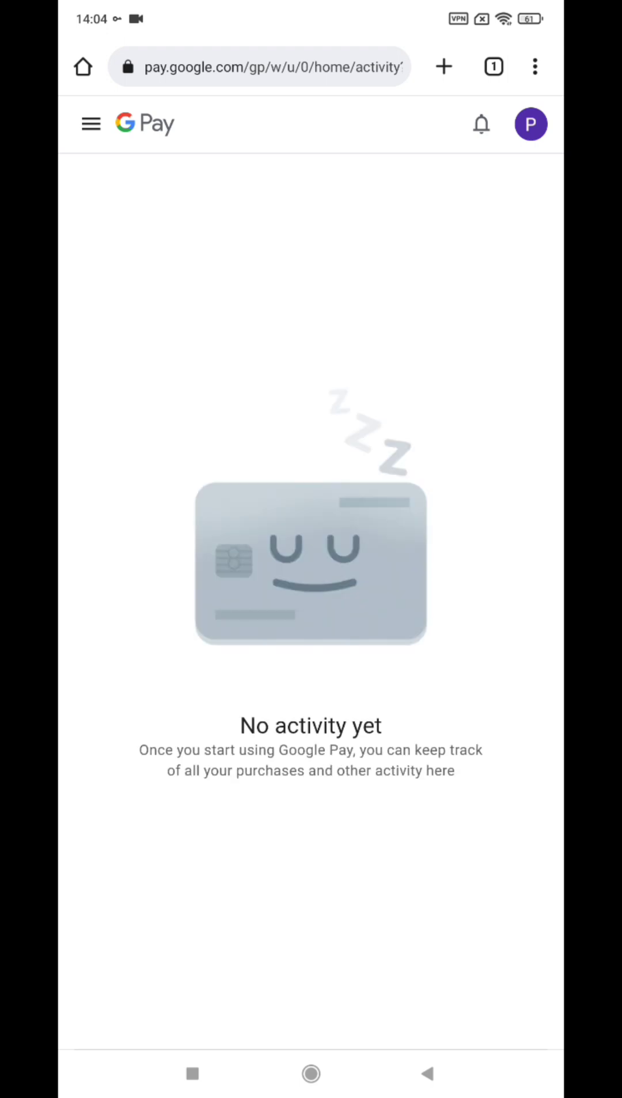
Go to Google Pay Settings, Country/Region, and start a new payments profile
{"action": "left_click", "coordinate": [90, 124]}
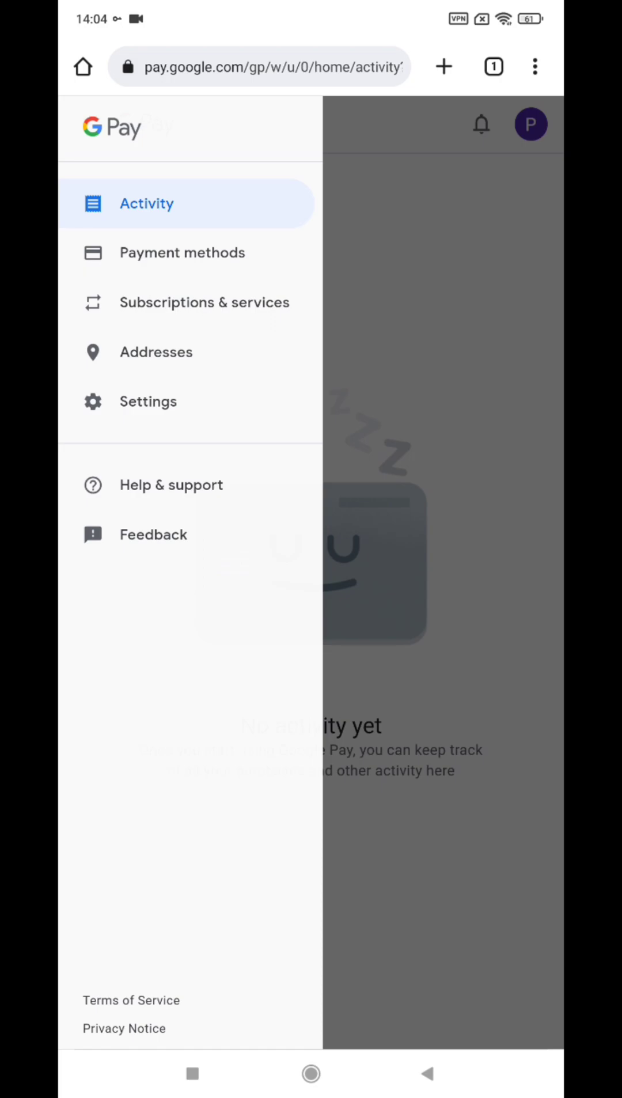
{"action": "left_click", "coordinate": [148, 402]}
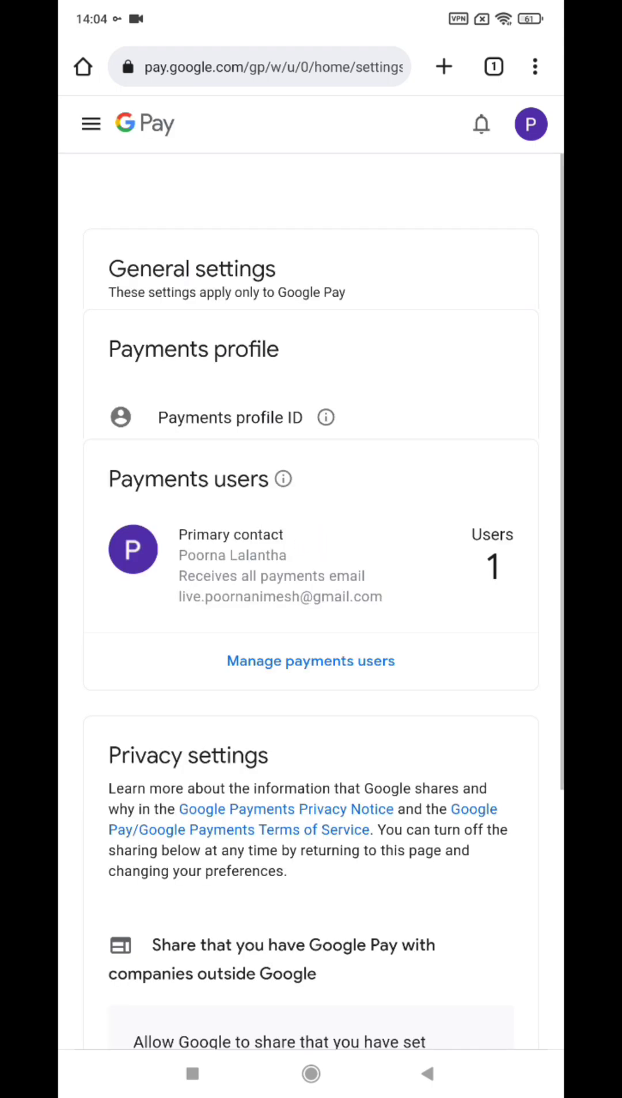
{"action": "scroll", "scroll_direction": "down", "scroll_amount": 3}
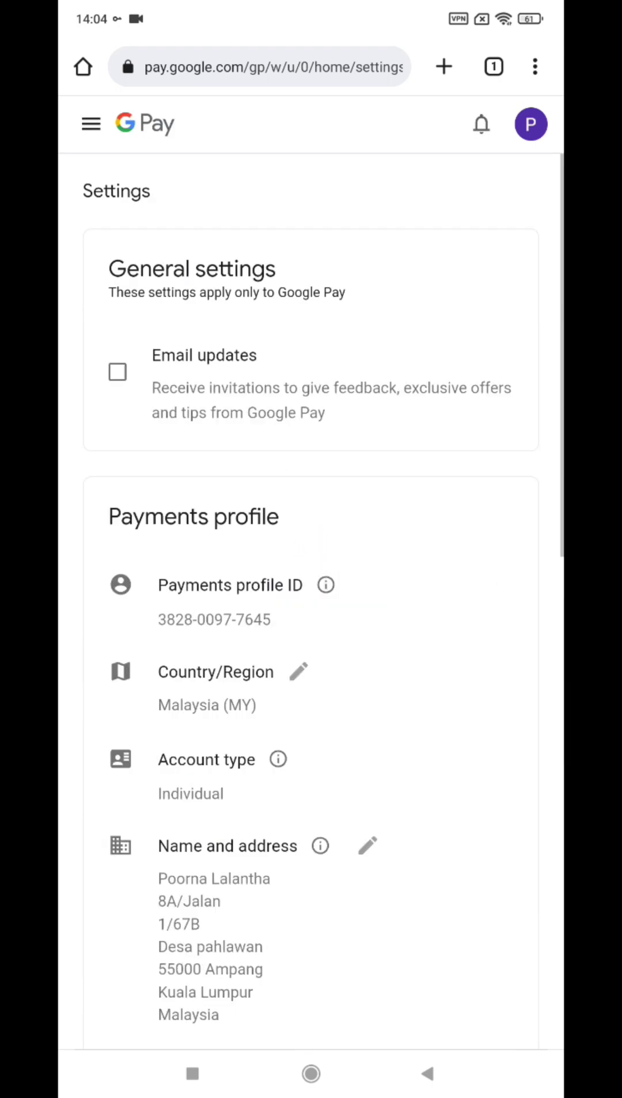
{"action": "left_click", "coordinate": [298, 672]}
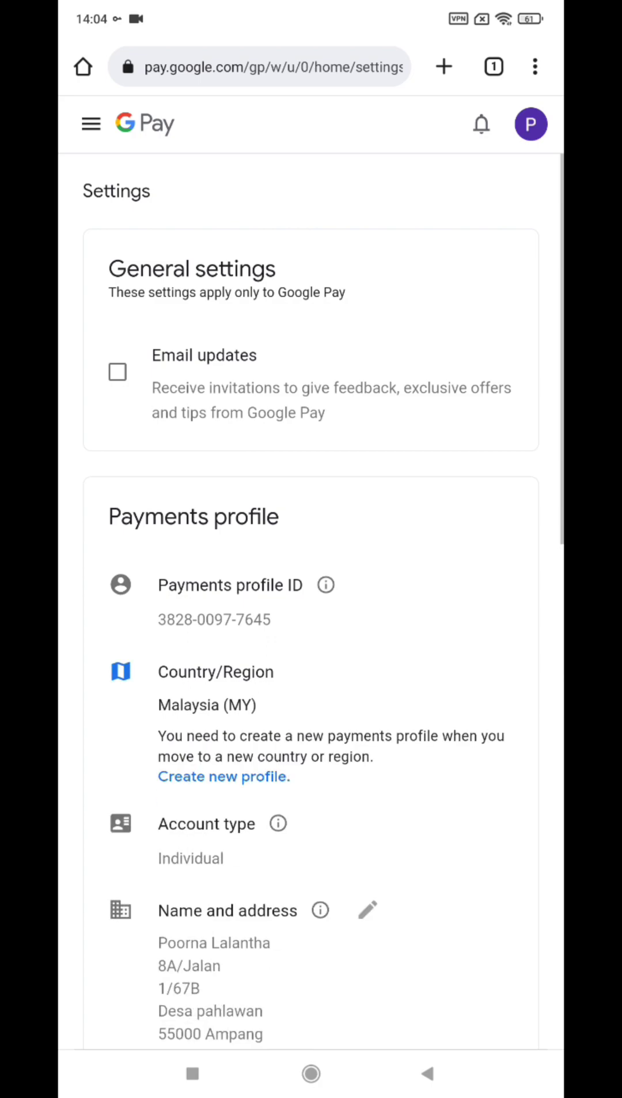
{"action": "left_click", "coordinate": [224, 776]}
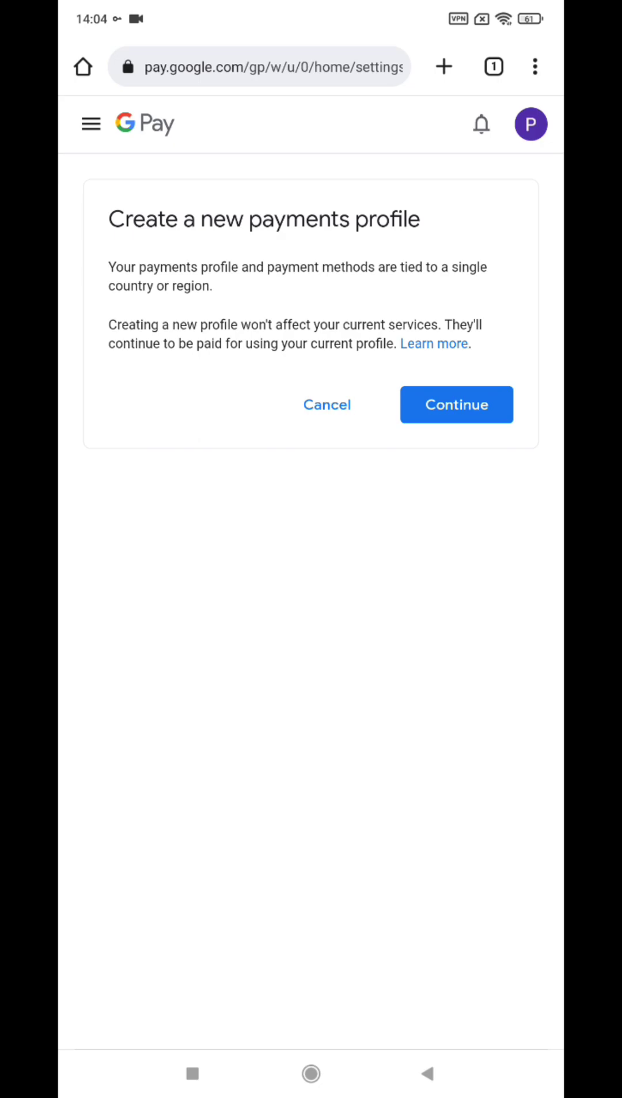
Choose United States (US) as the new profile's country and continue to customer details
{"action": "left_click", "coordinate": [456, 403]}
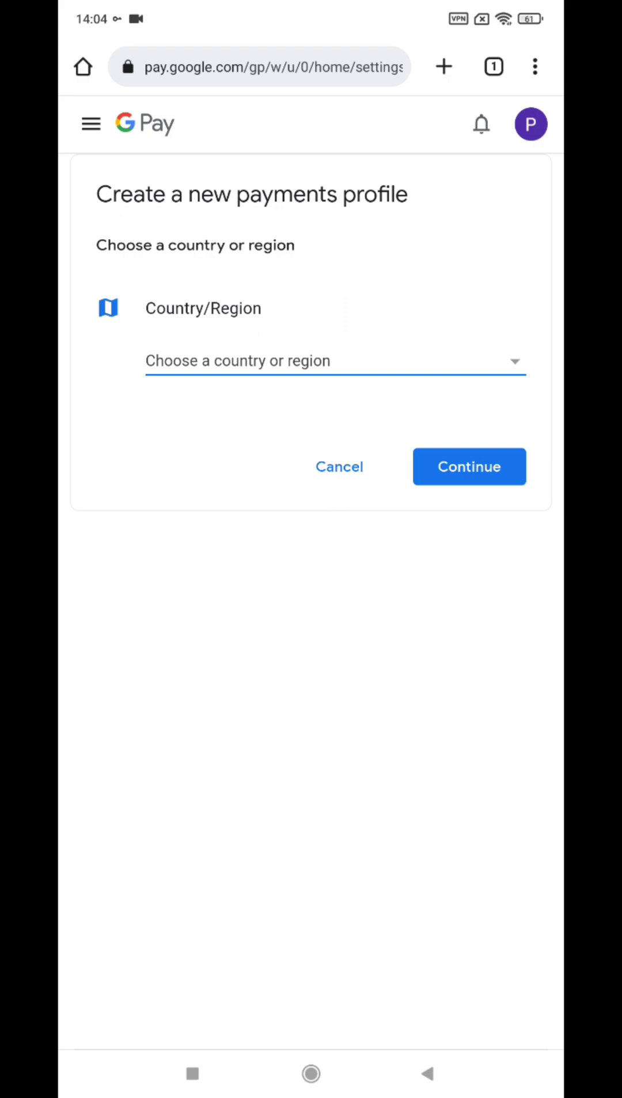
{"action": "left_click", "coordinate": [335, 361]}
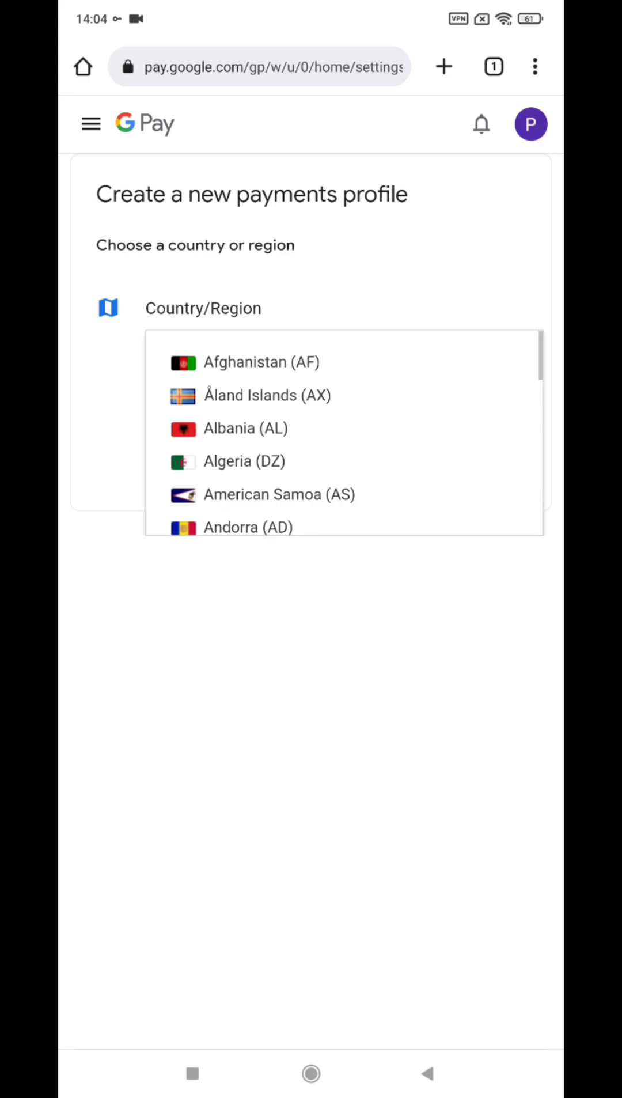
{"action": "scroll", "scroll_direction": "down", "scroll_amount": 3}
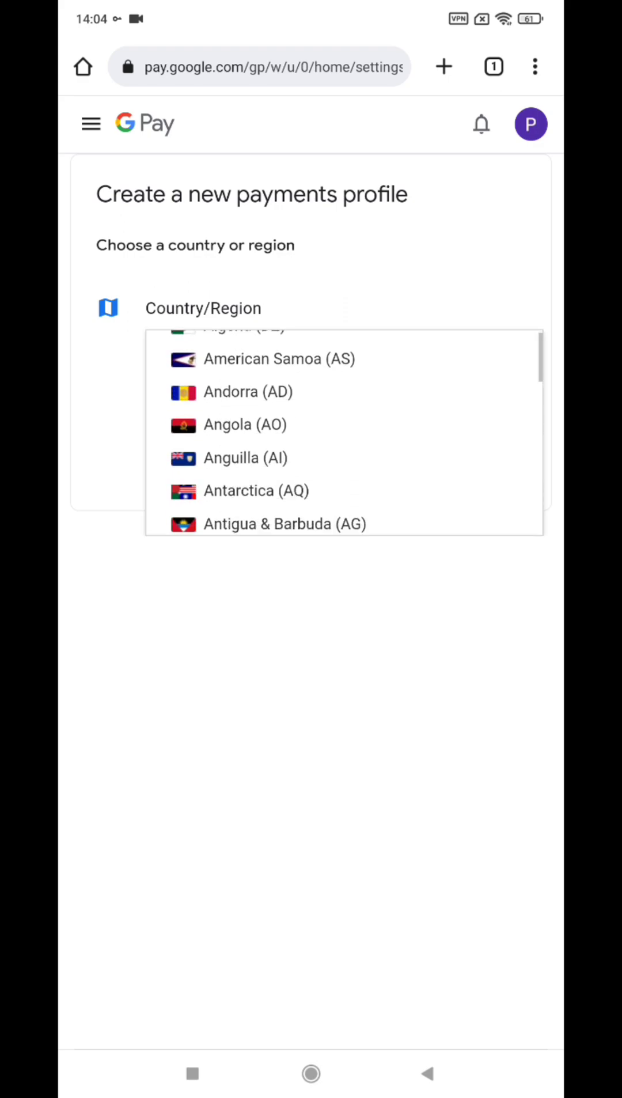
{"action": "scroll", "scroll_direction": "down", "scroll_amount": 3}
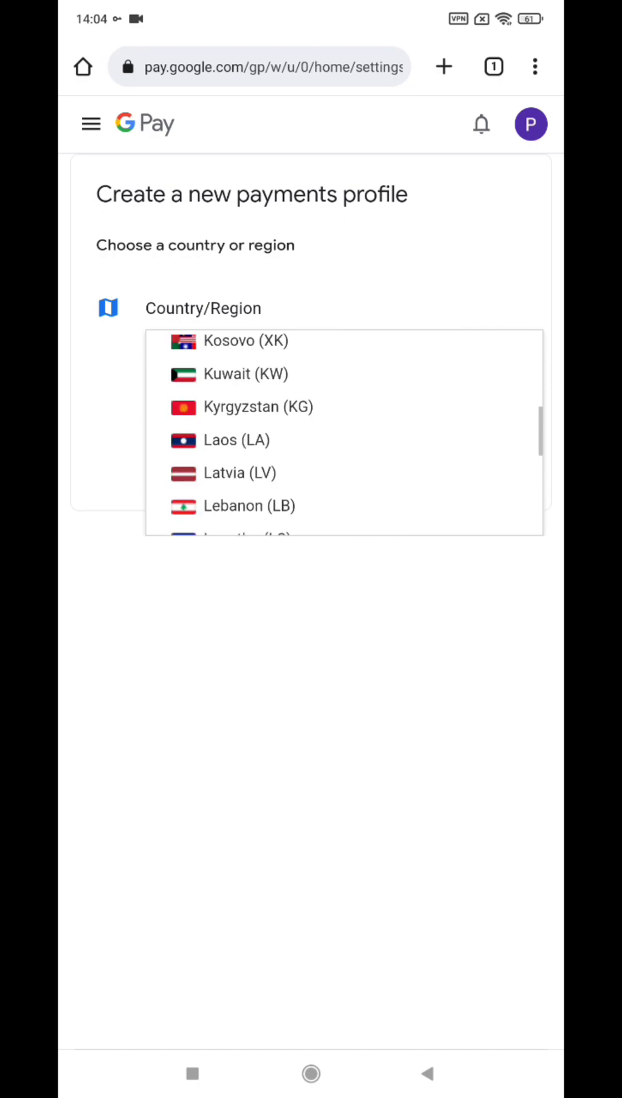
{"action": "scroll", "scroll_direction": "down", "scroll_amount": 3}
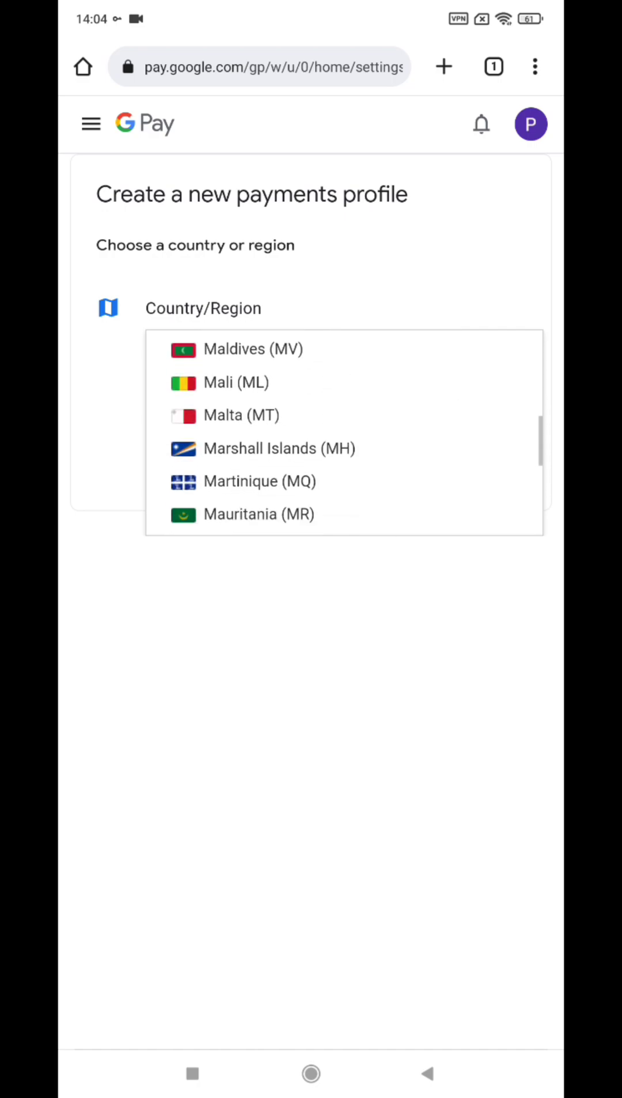
{"action": "scroll", "scroll_direction": "down", "scroll_amount": 3}
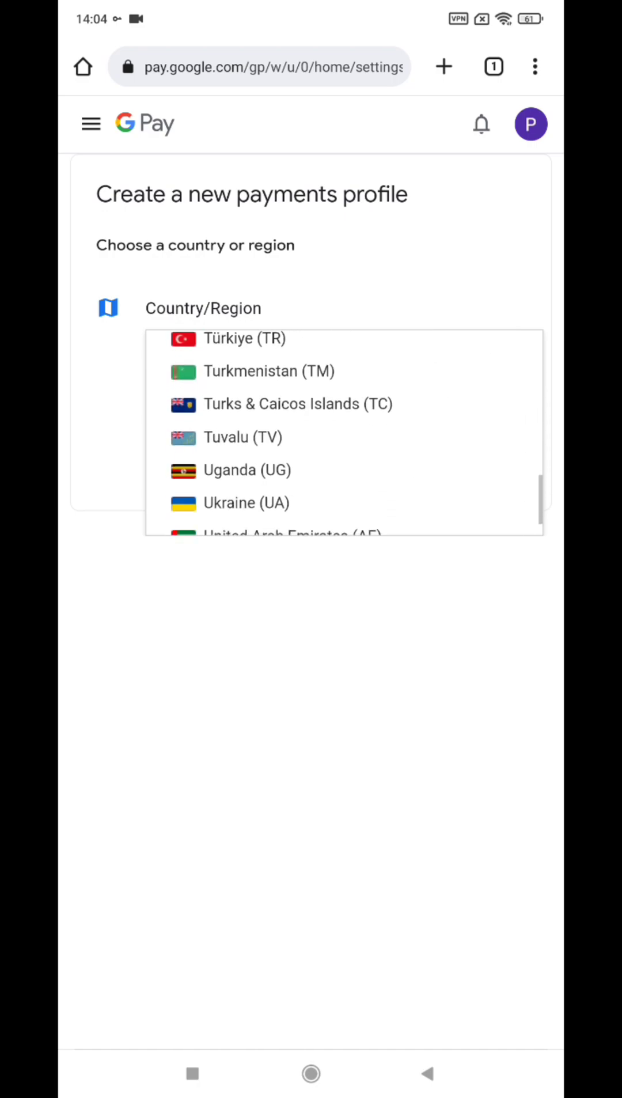
{"action": "scroll", "scroll_direction": "down", "scroll_amount": 3}
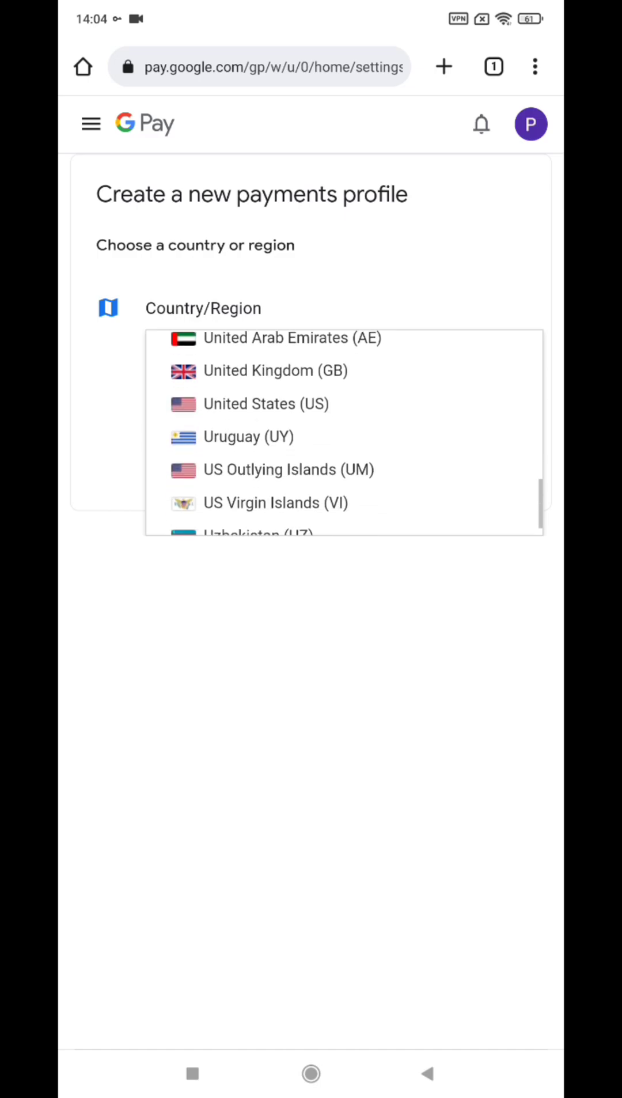
{"action": "left_click", "coordinate": [266, 403]}
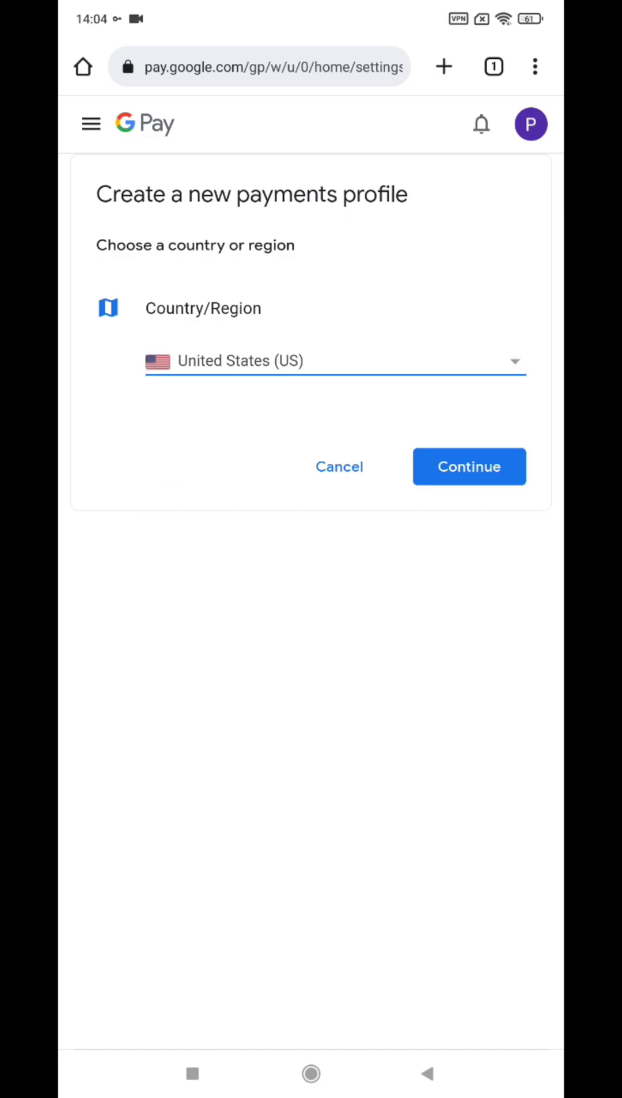
{"action": "left_click", "coordinate": [469, 466]}
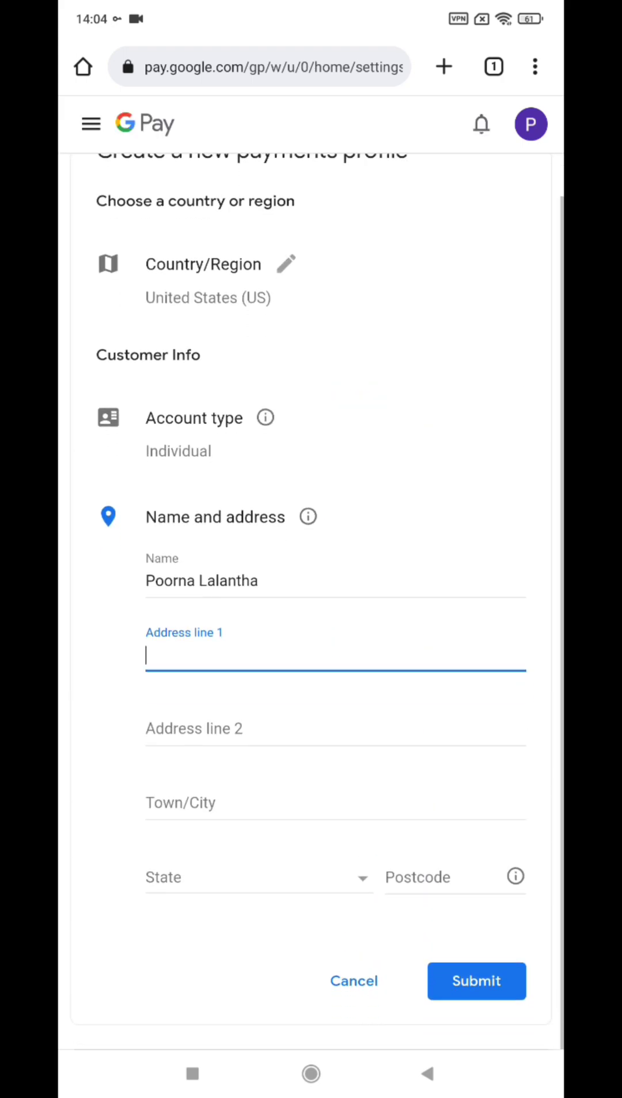
Enter 'Lakefoa' in the first address line of the US profile form
{"action": "left_click", "coordinate": [335, 656]}
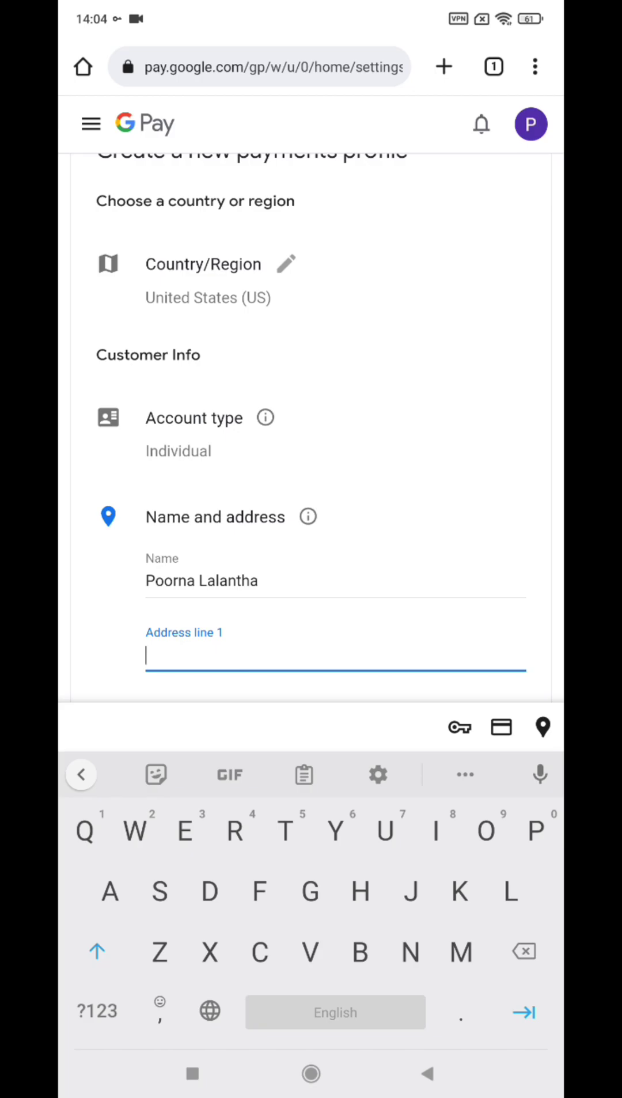
{"action": "type", "text": "Lake"}
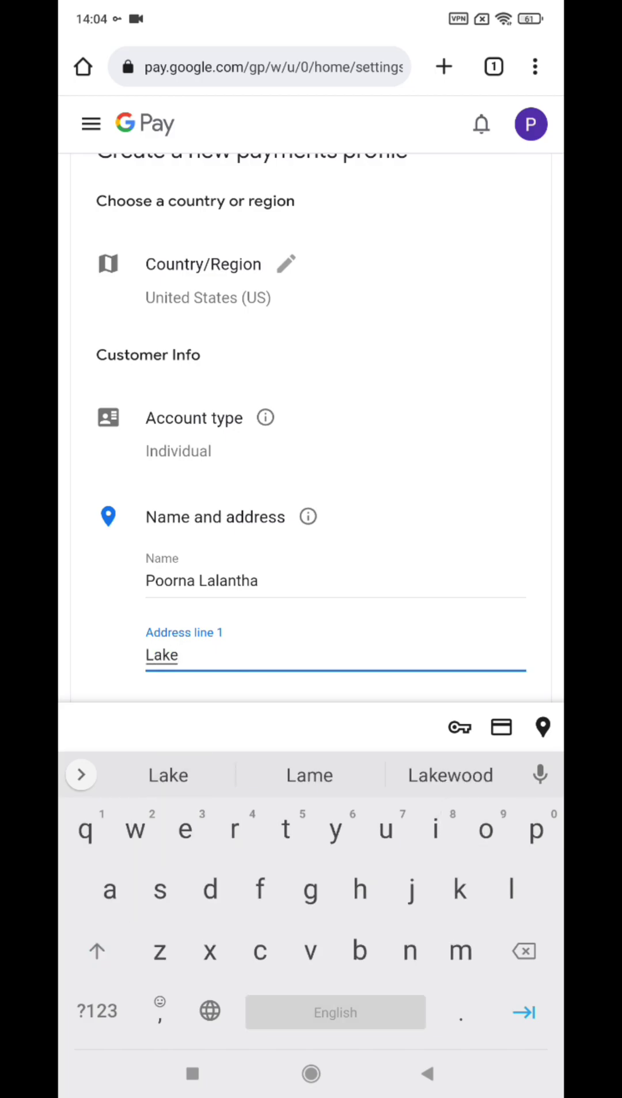
{"action": "type", "text": "foa"}
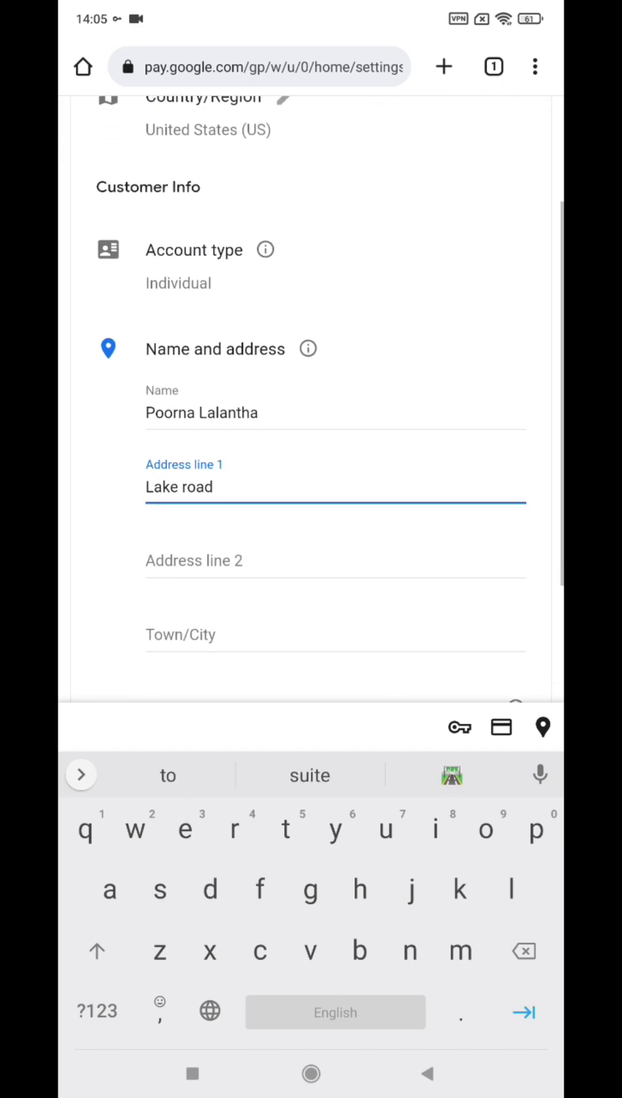
Fill Ridgecrest into Address line 2 and the Town/City field
{"action": "left_click", "coordinate": [335, 560]}
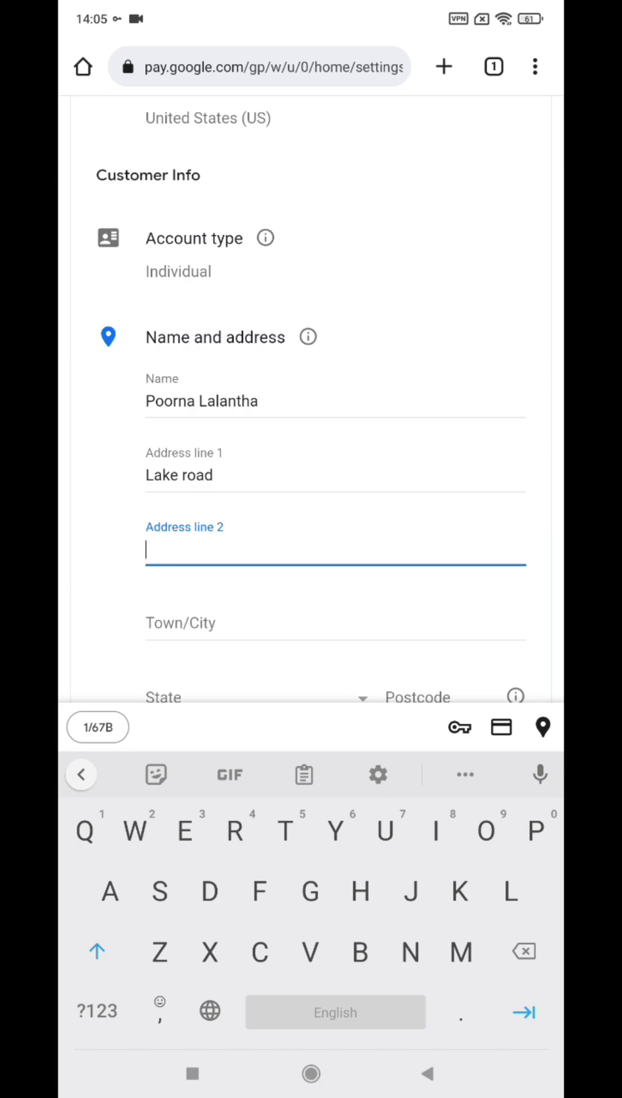
{"action": "type", "text": "R"}
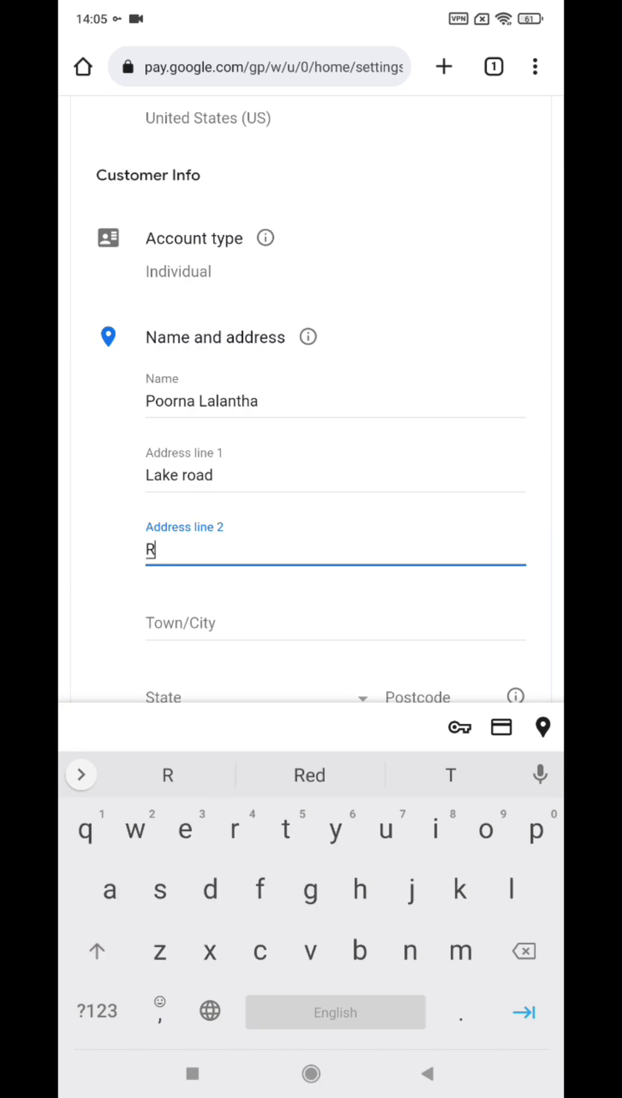
{"action": "type", "text": "id"}
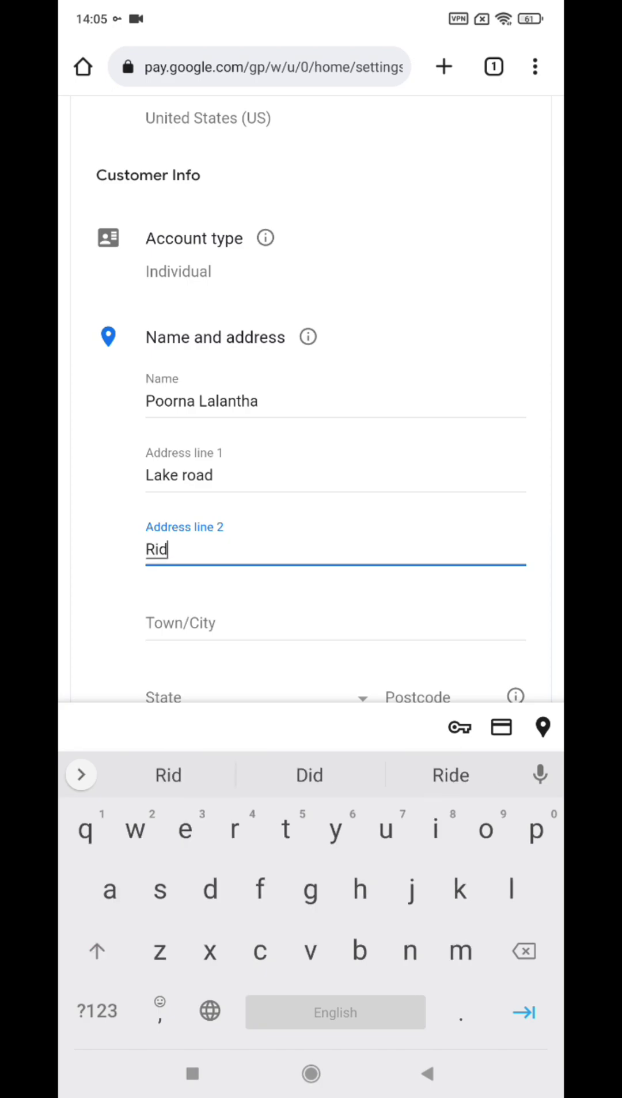
{"action": "type", "text": "gecrest"}
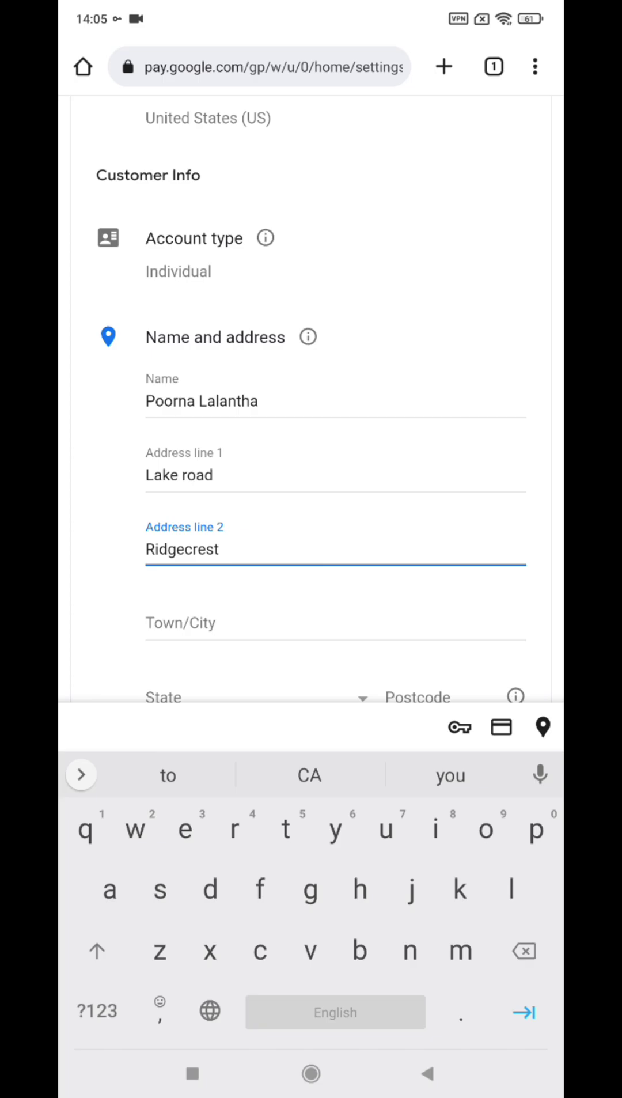
{"action": "left_click", "coordinate": [335, 624]}
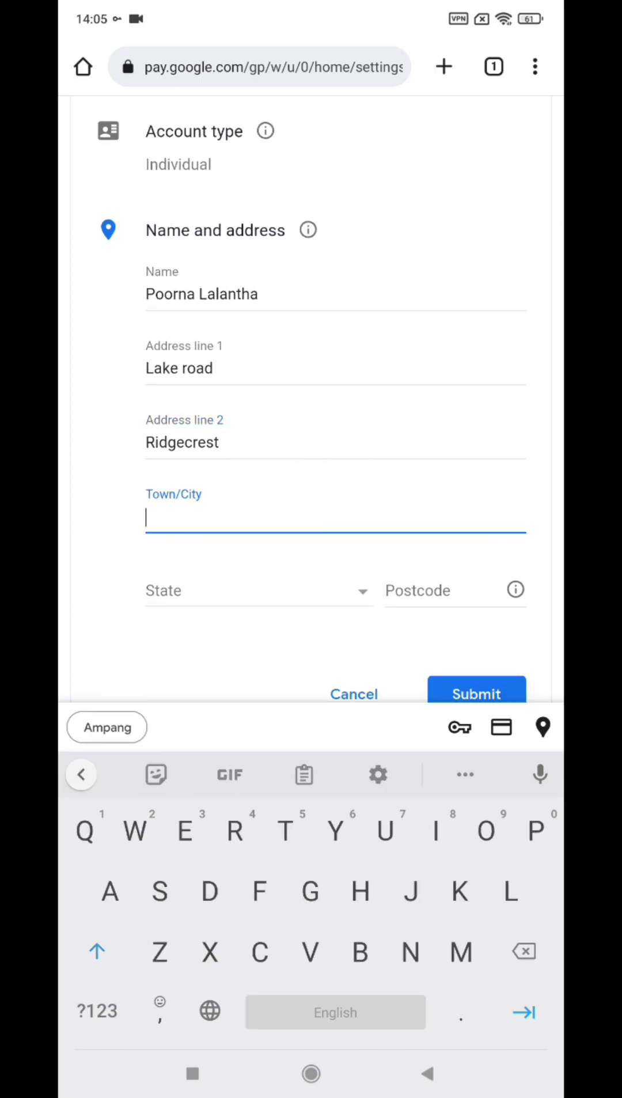
{"action": "type", "text": "Ri"}
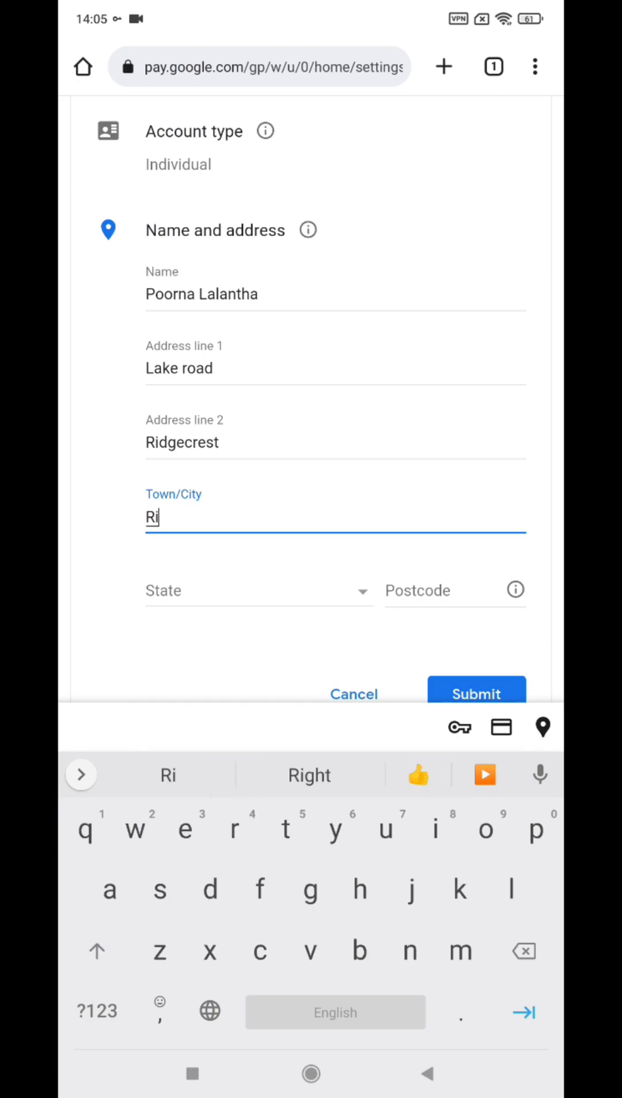
{"action": "type", "text": "dgecrest"}
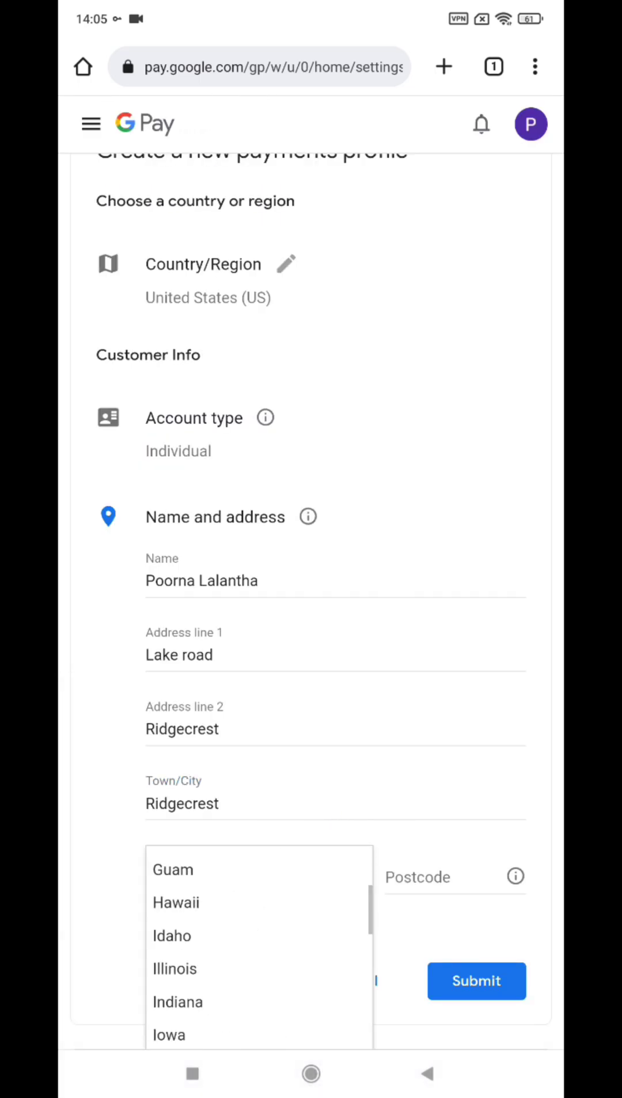
Select California as state, enter postcode 93555, and submit the US profile form
{"action": "scroll", "scroll_direction": "up", "scroll_amount": 3}
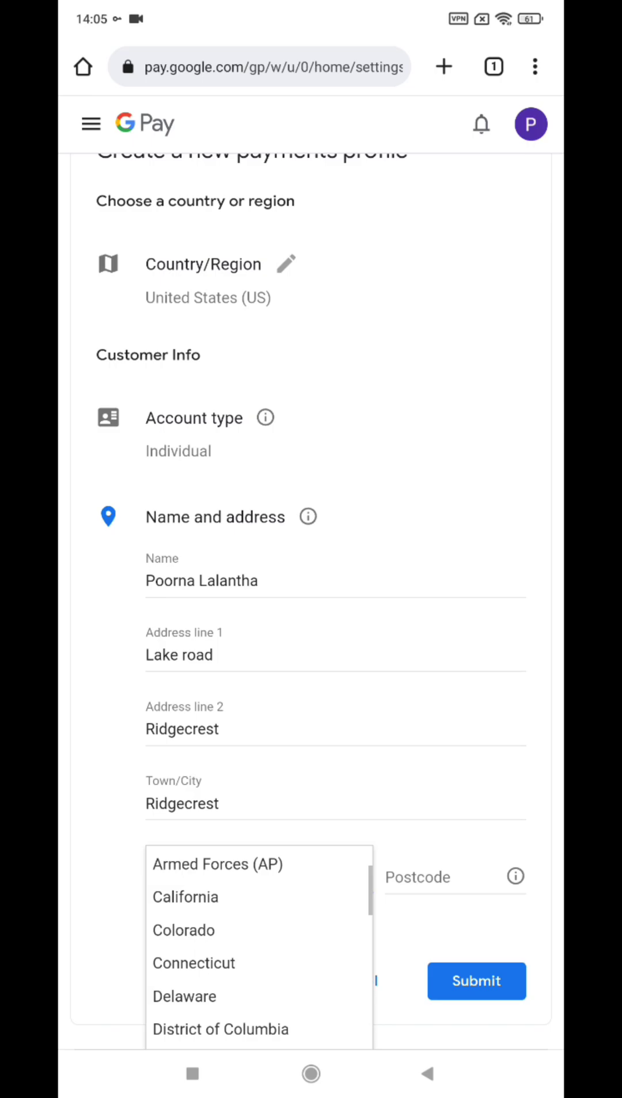
{"action": "left_click", "coordinate": [185, 897]}
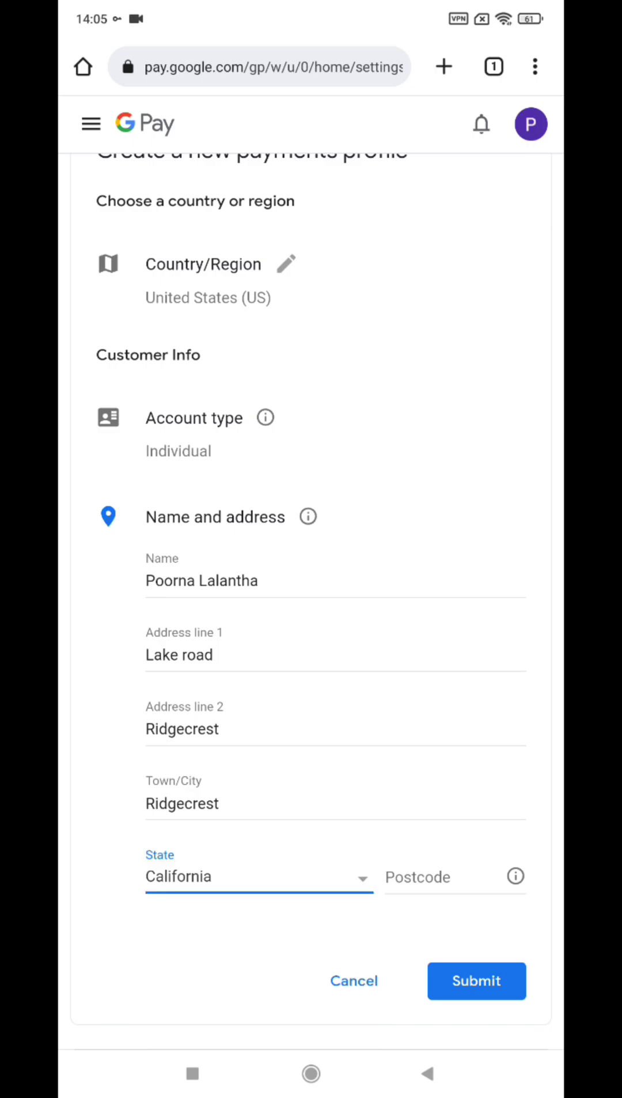
{"action": "left_click", "coordinate": [451, 877]}
{"action": "type", "text": "935"}
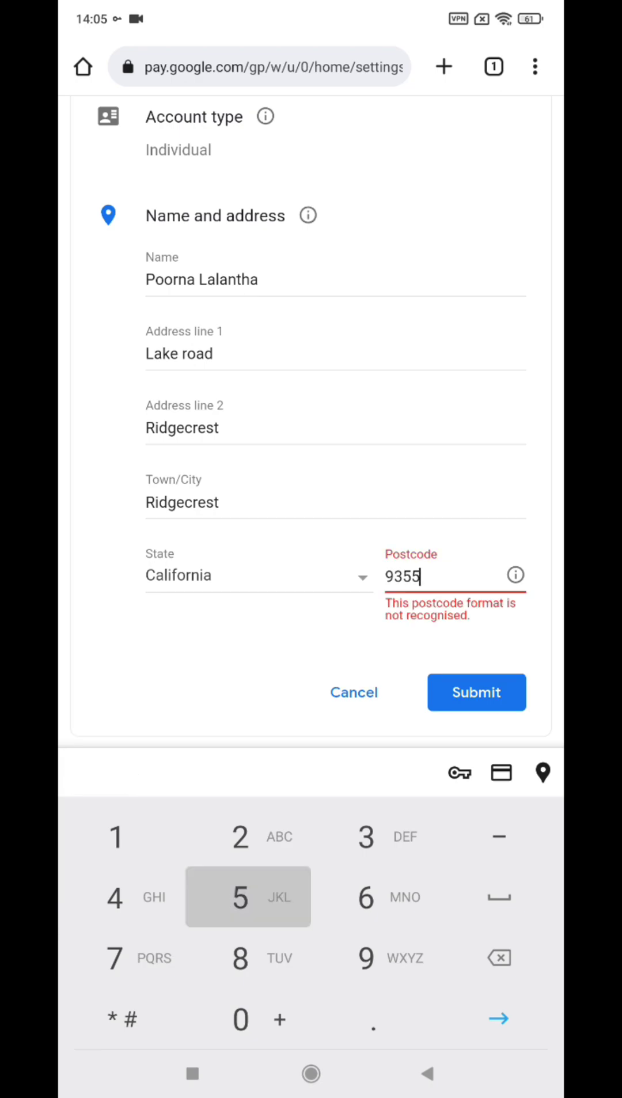
{"action": "type", "text": "5"}
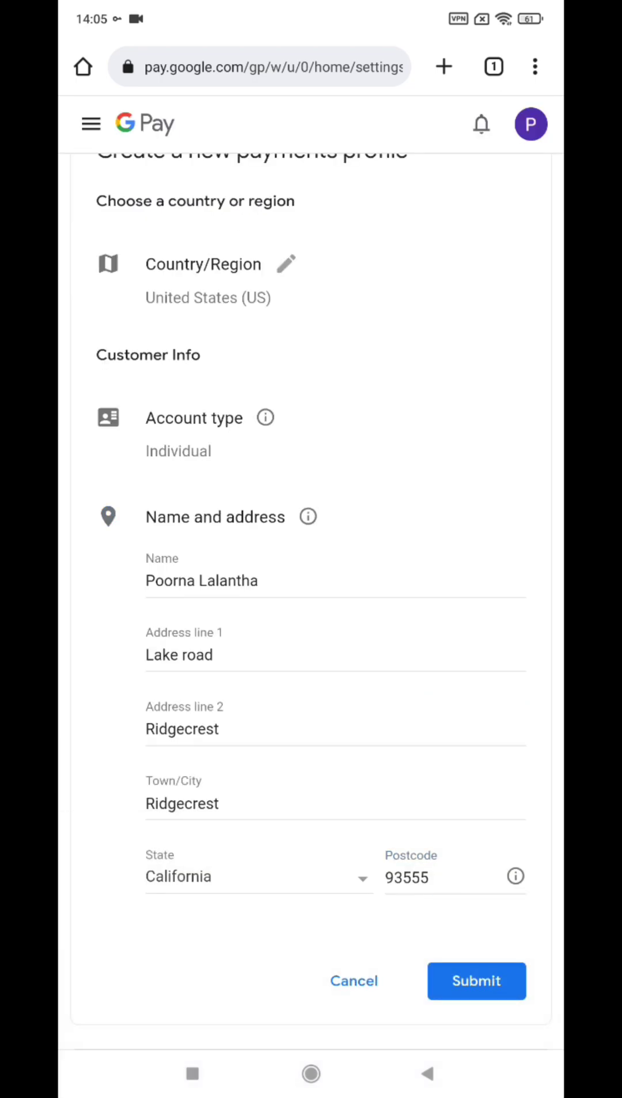
{"action": "left_click", "coordinate": [476, 981]}
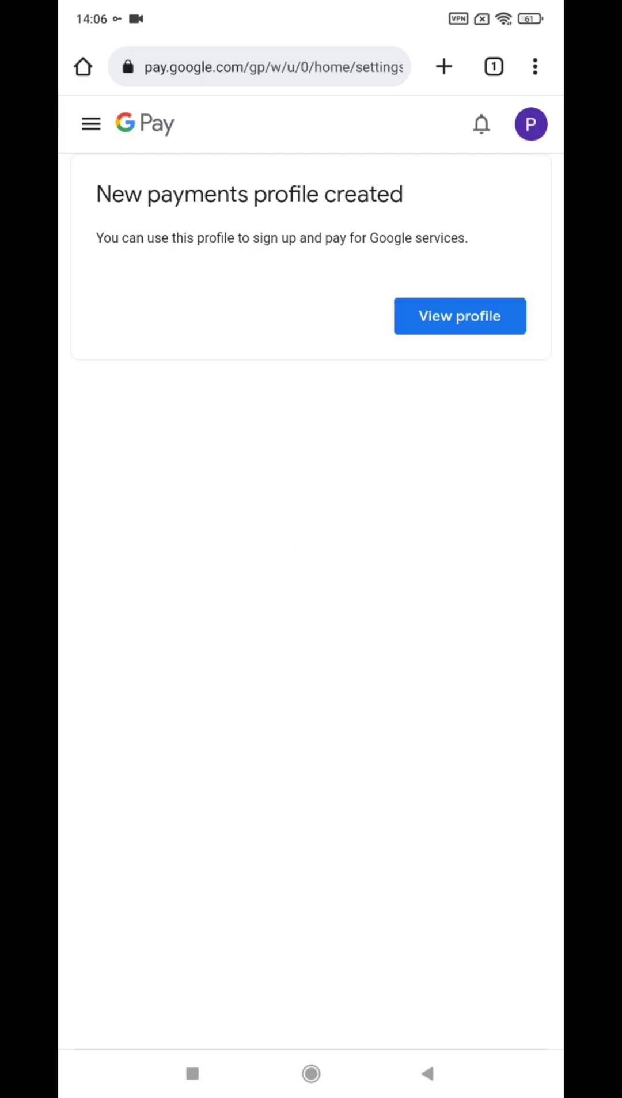
View the new profile, verify identity via screen lock, and review its US settings
{"action": "left_click", "coordinate": [459, 315]}
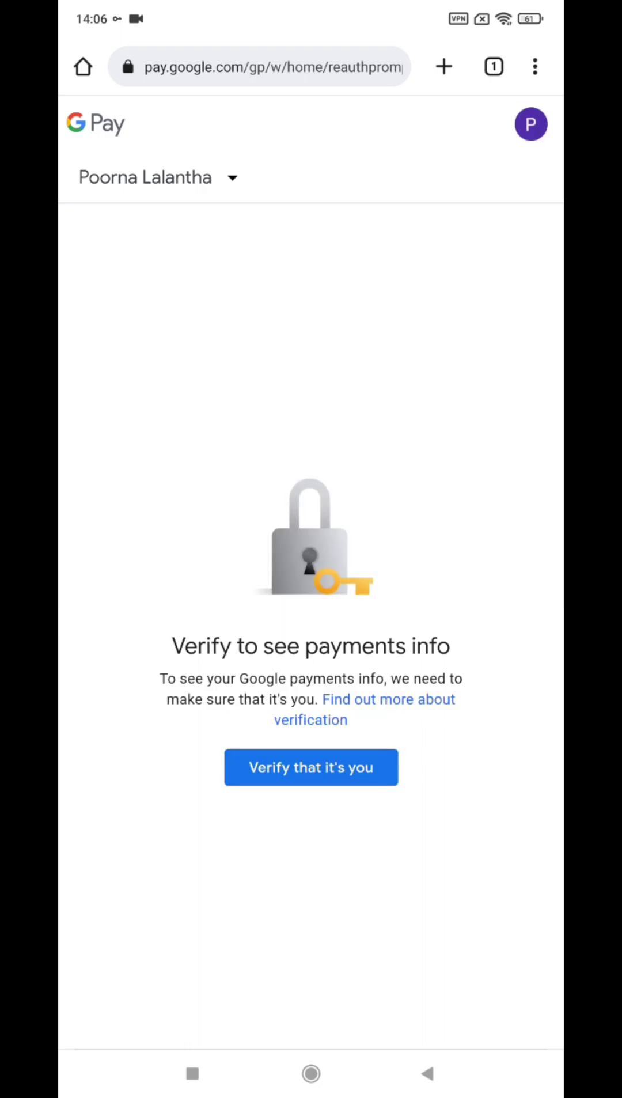
{"action": "left_click", "coordinate": [311, 767]}
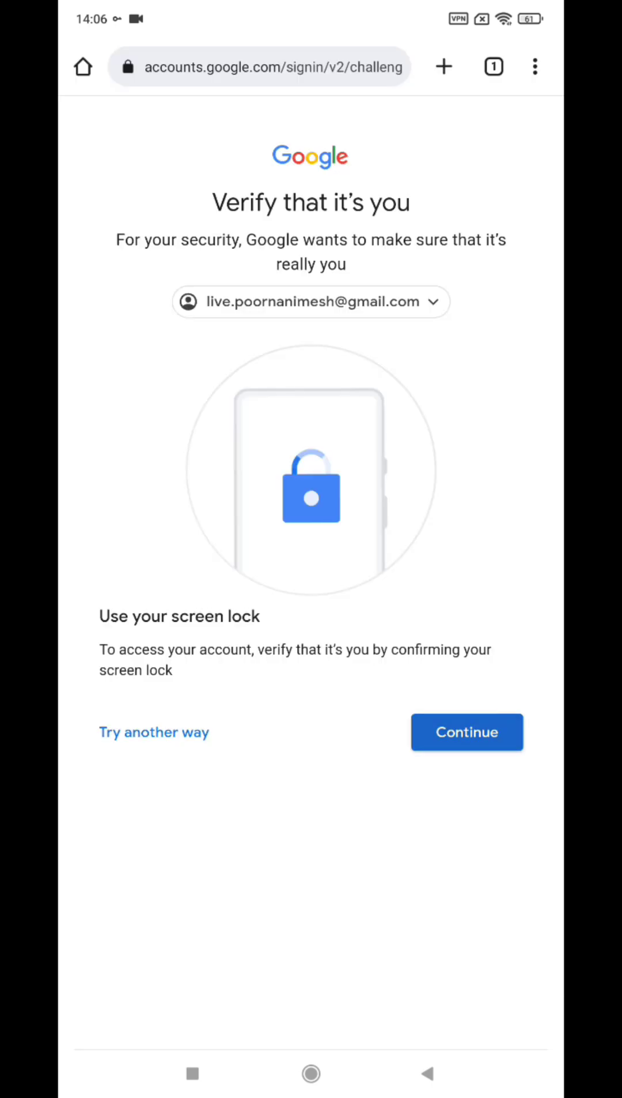
{"action": "left_click", "coordinate": [466, 732]}
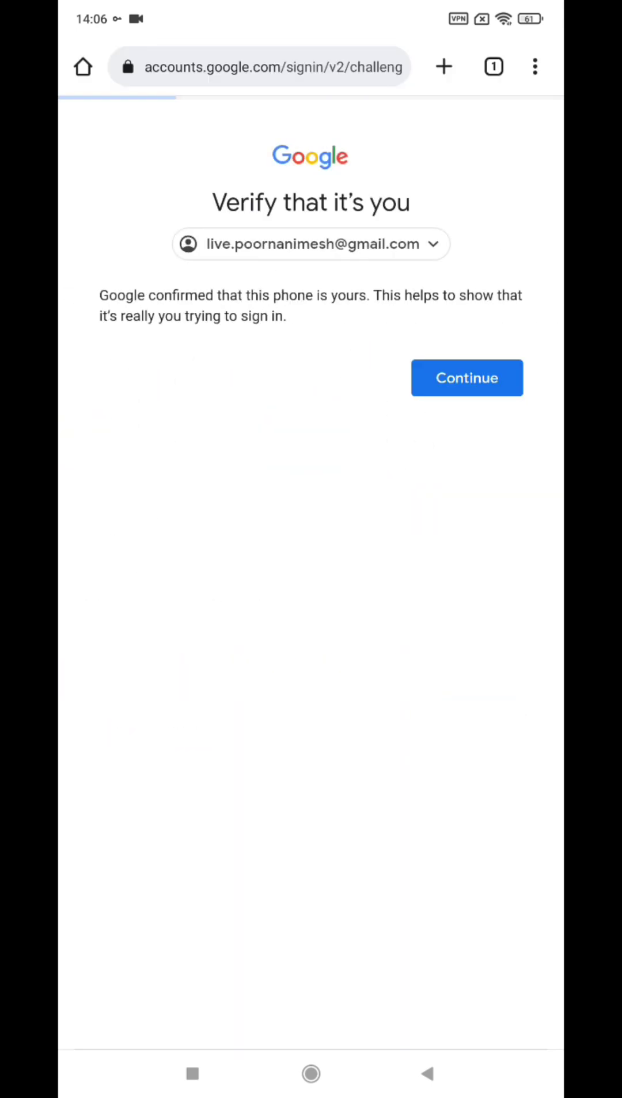
{"action": "left_click", "coordinate": [466, 378]}
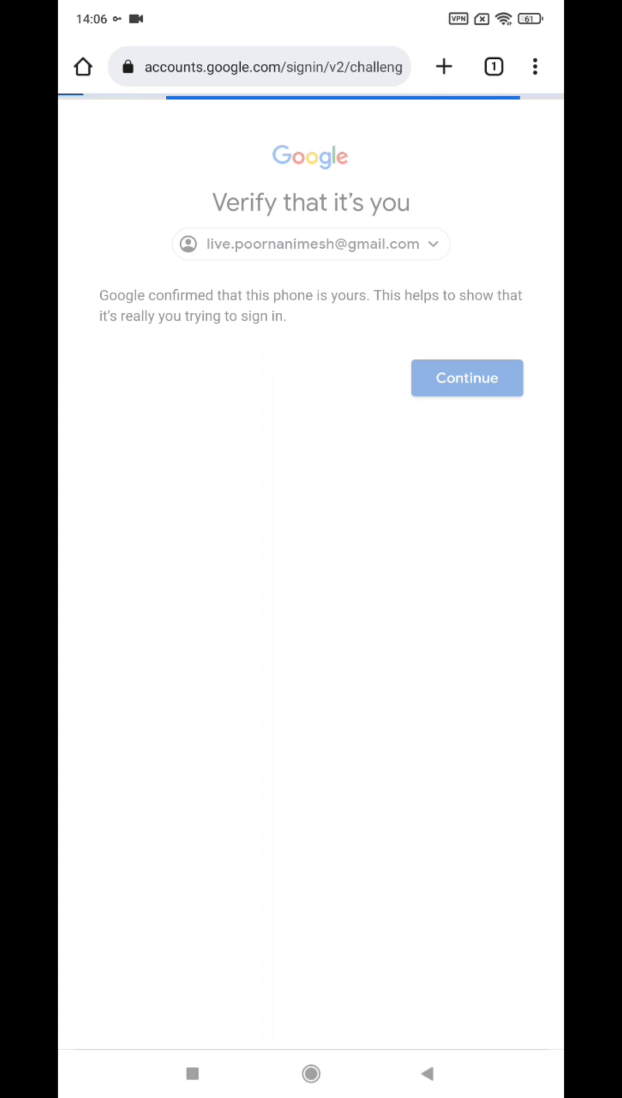
{"action": "left_click", "coordinate": [466, 377]}
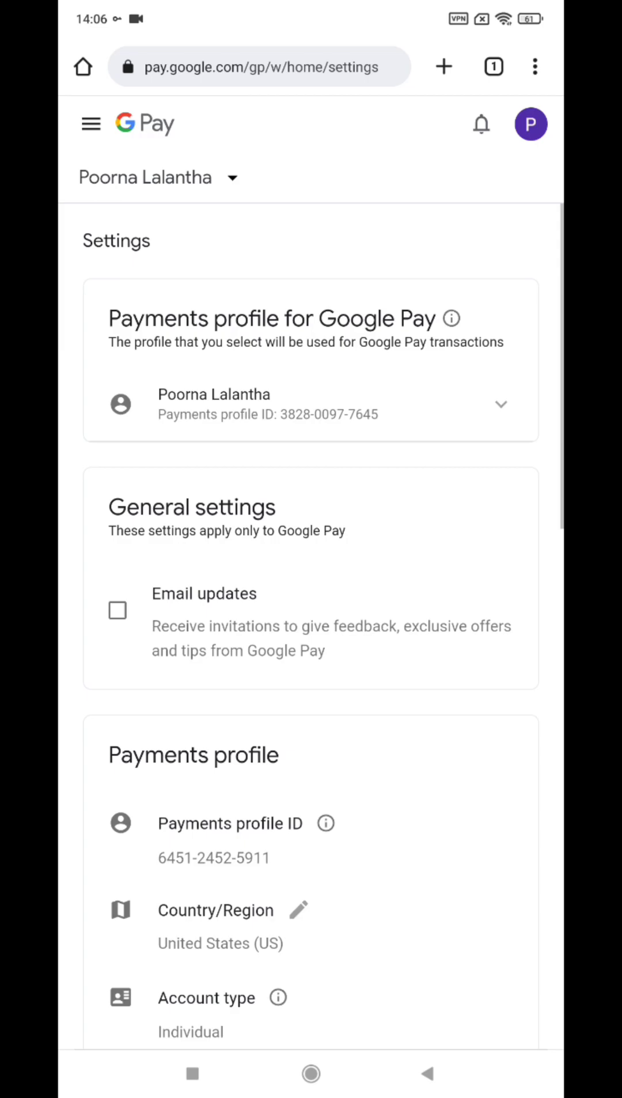
{"action": "scroll", "scroll_direction": "down", "scroll_amount": 3}
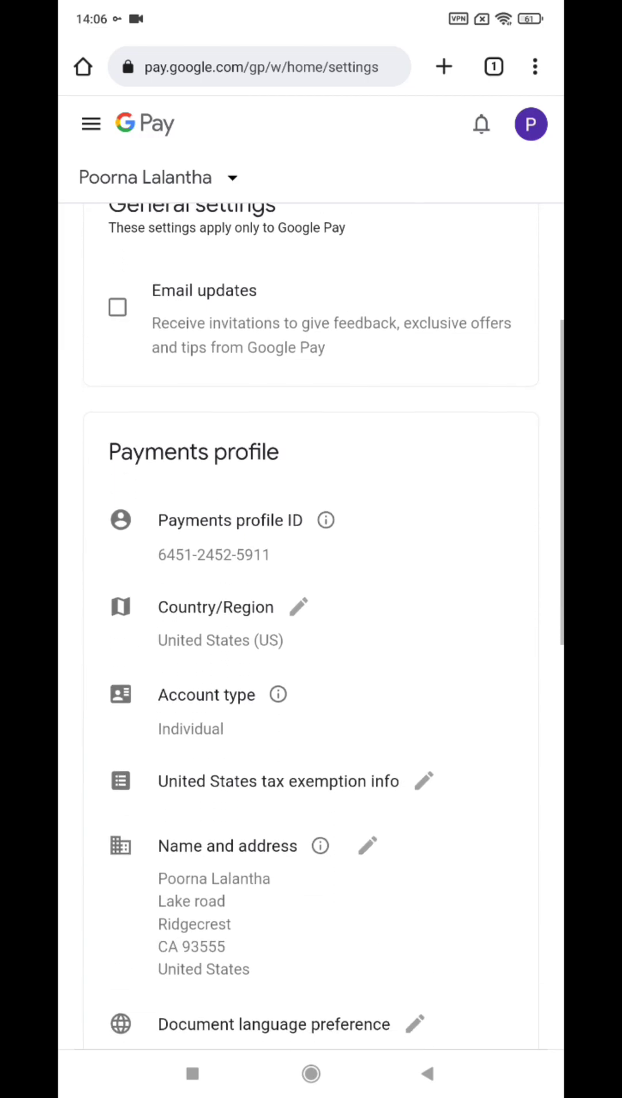
{"action": "scroll", "scroll_direction": "down", "scroll_amount": 3}
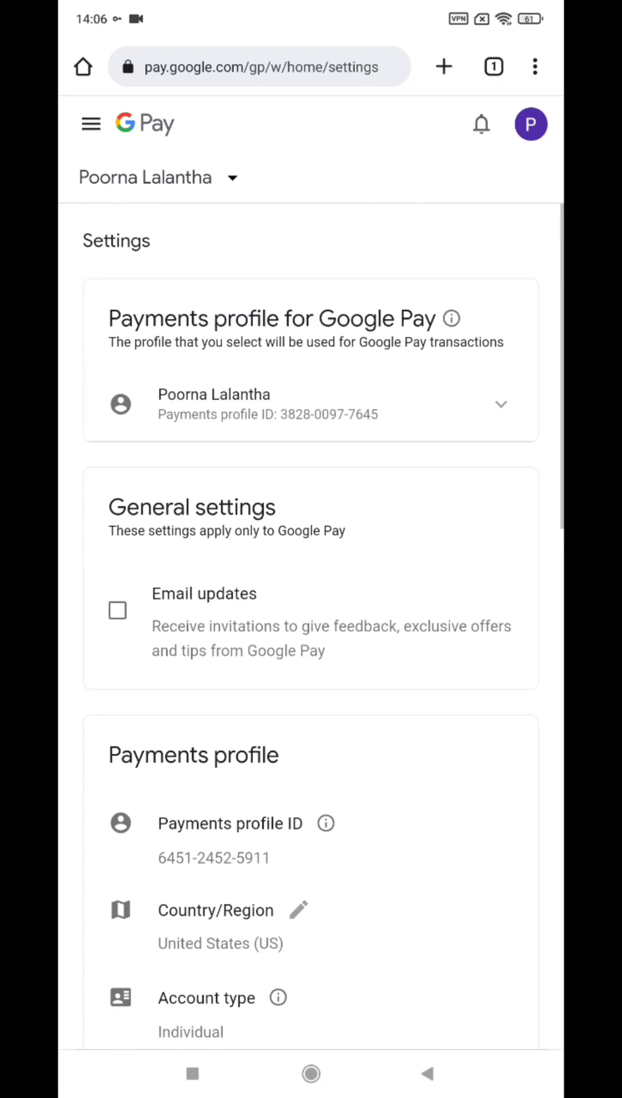
Switch the payments profile selector to Malaysia (MY) and scroll to the password prompt
{"action": "left_click", "coordinate": [500, 404]}
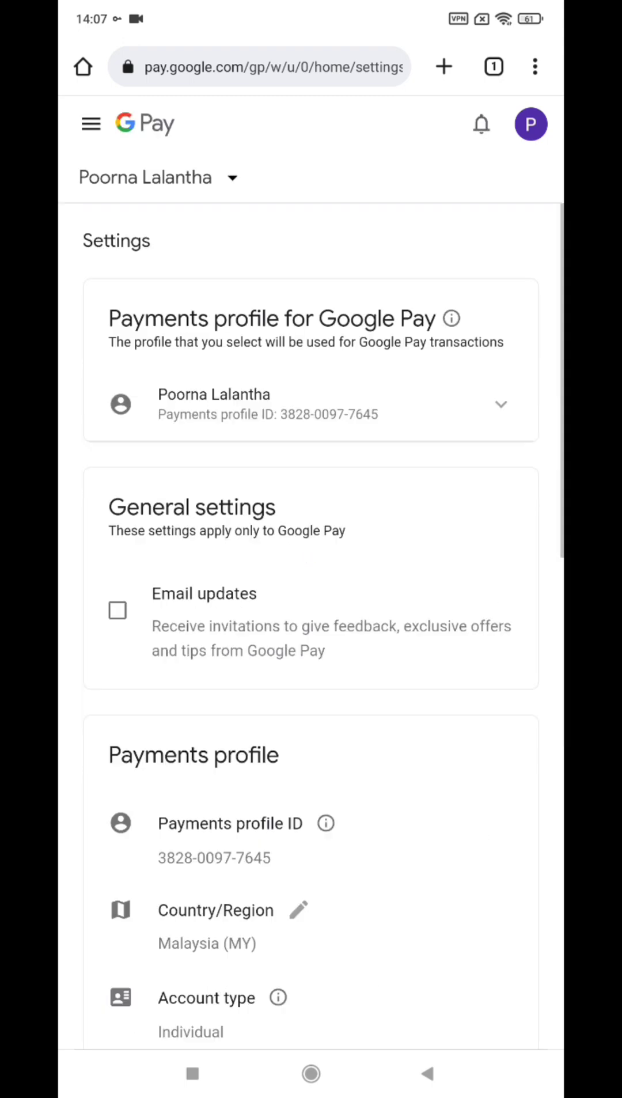
{"action": "scroll", "scroll_direction": "down", "scroll_amount": 3}
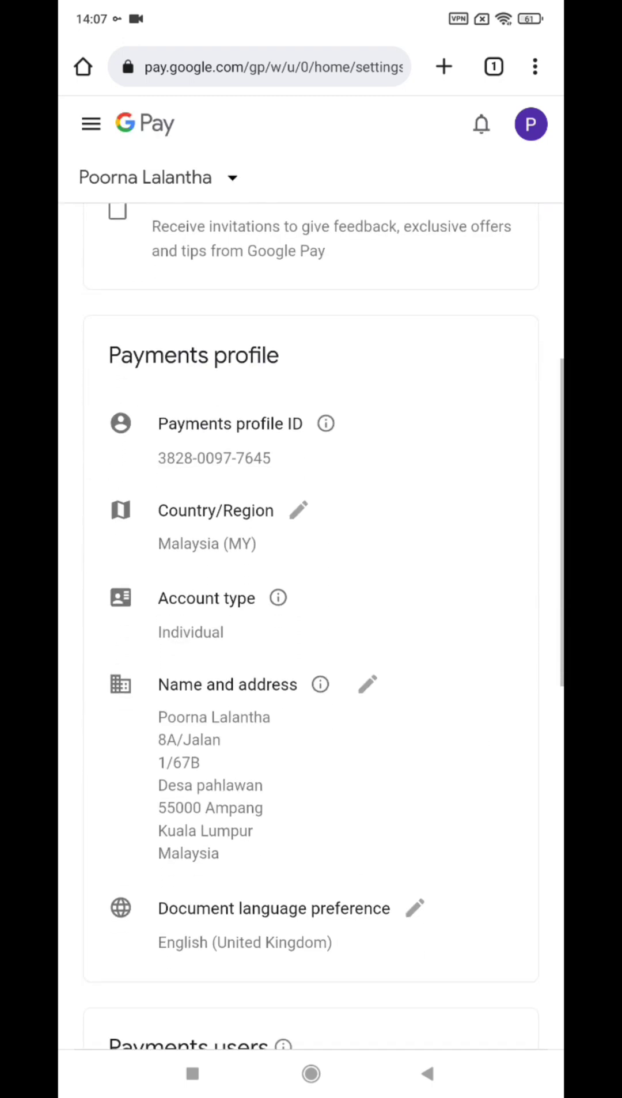
{"action": "scroll", "scroll_direction": "down", "scroll_amount": 3}
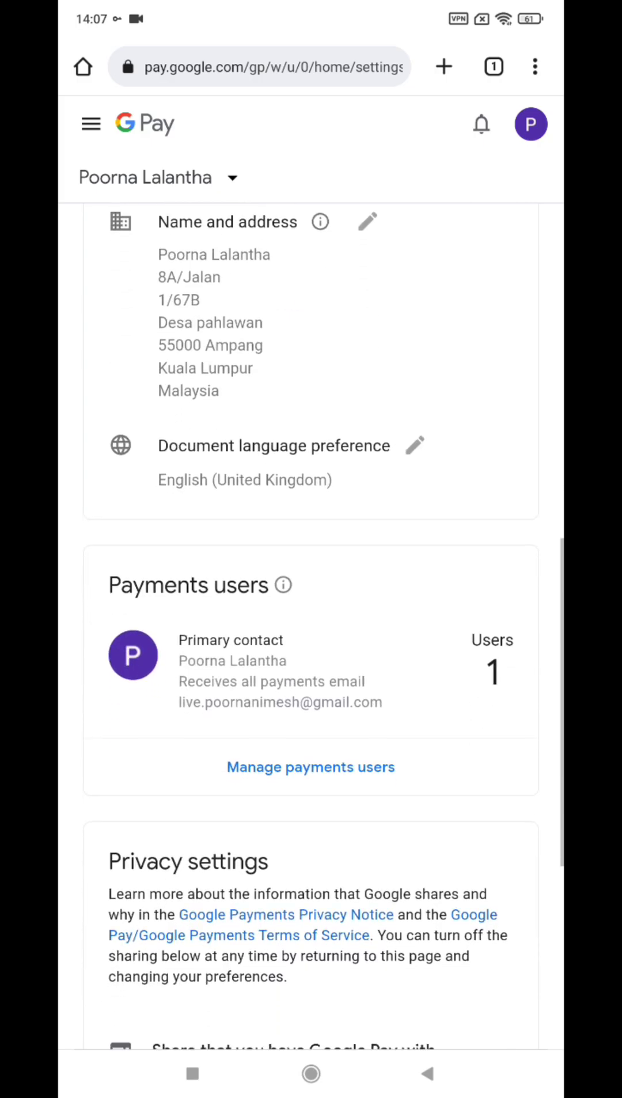
{"action": "scroll", "scroll_direction": "down", "scroll_amount": 3}
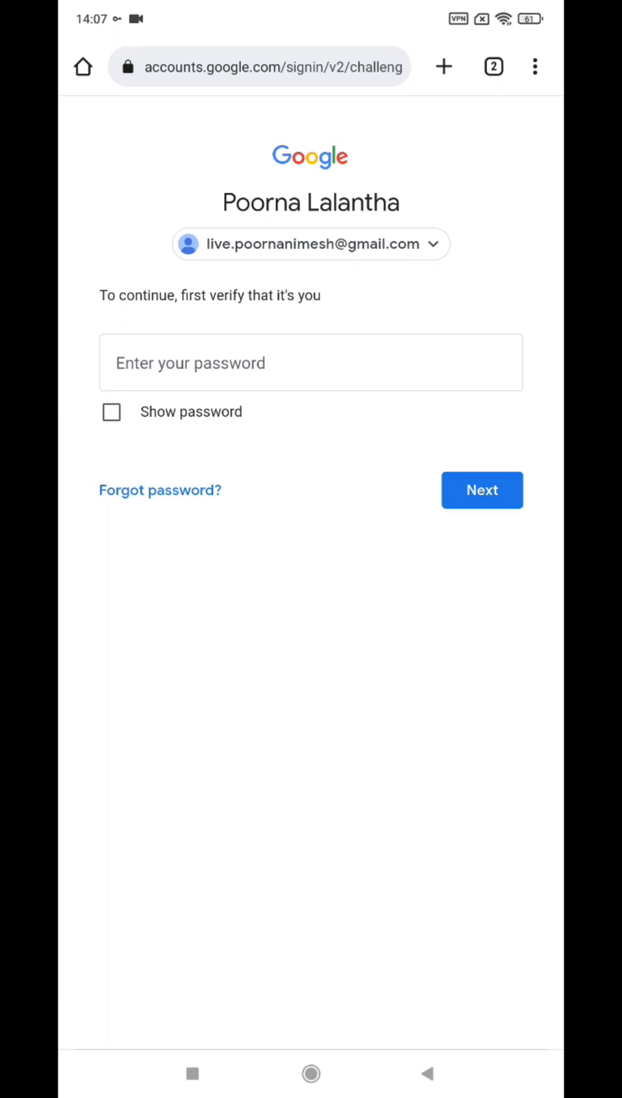
Re-verify the Google account password to reach the Malaysian profile closure page
{"action": "left_click", "coordinate": [311, 362]}
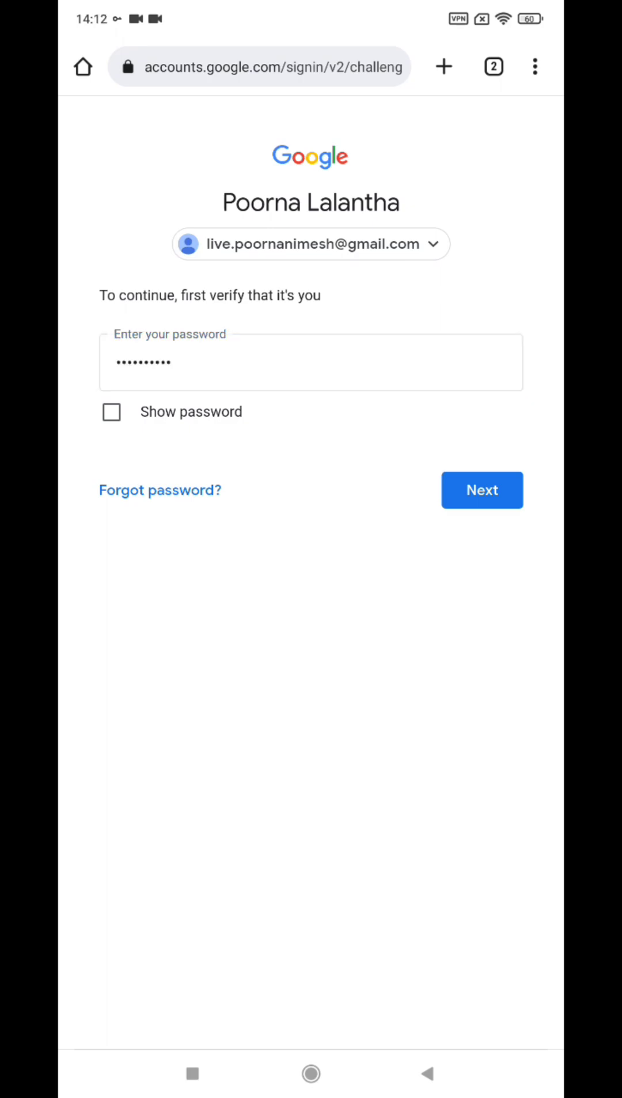
{"action": "left_click", "coordinate": [482, 489]}
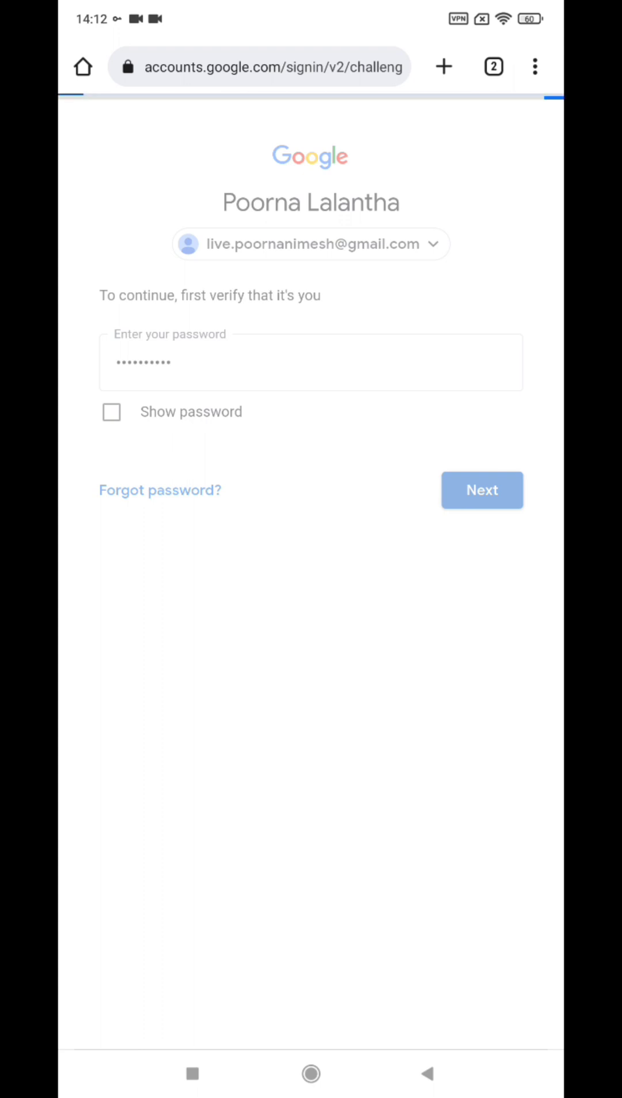
{"action": "left_click", "coordinate": [482, 490]}
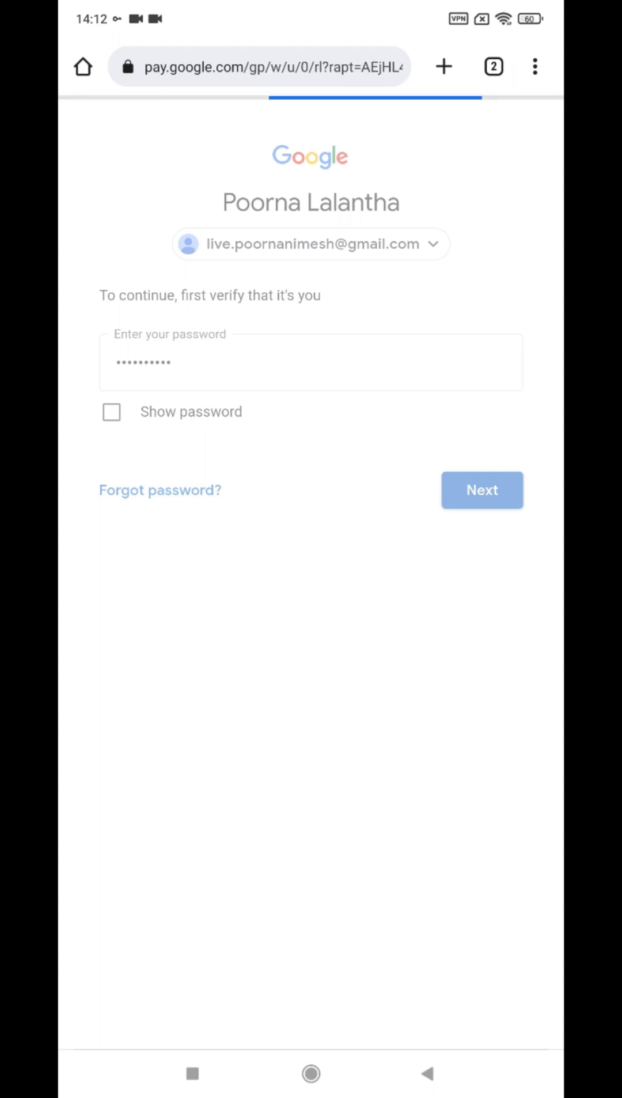
{"action": "left_click", "coordinate": [483, 490]}
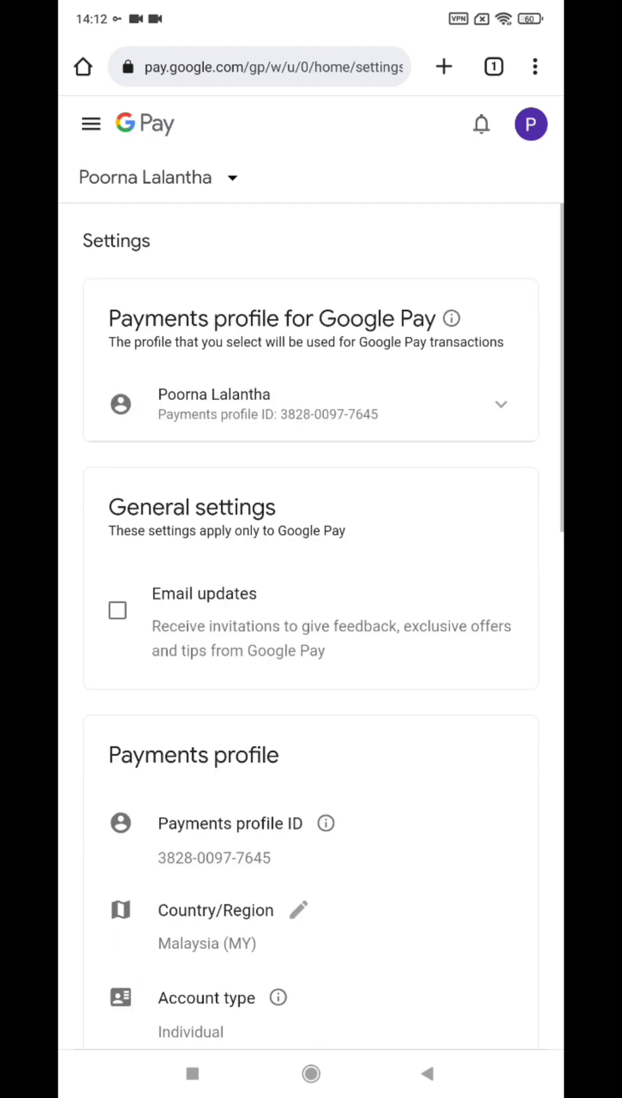
{"action": "scroll", "scroll_direction": "down", "scroll_amount": 3}
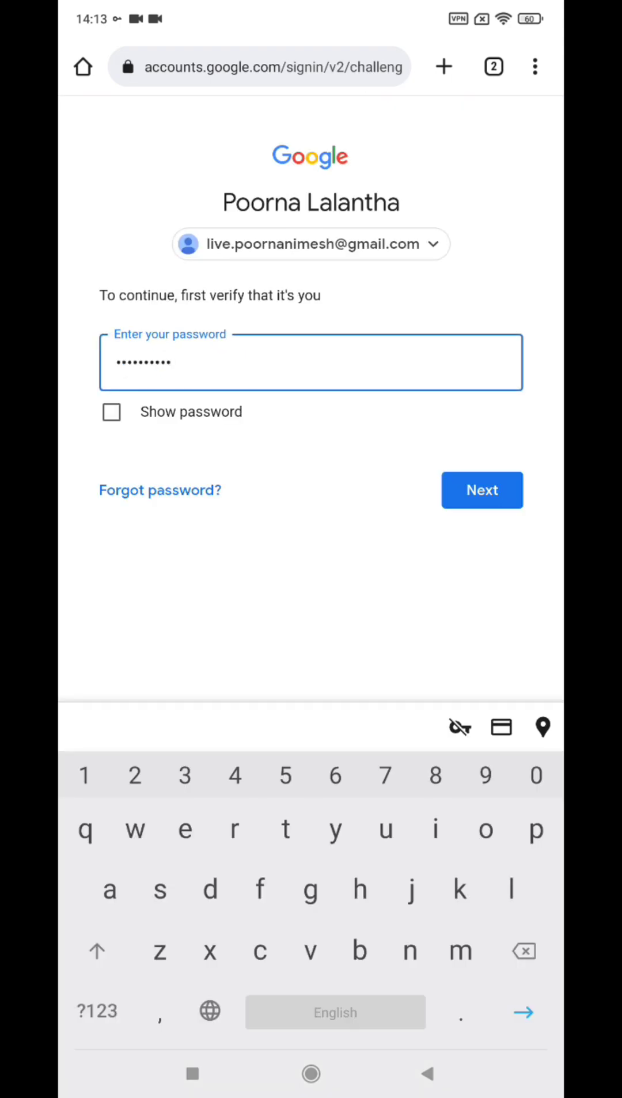
{"action": "left_click", "coordinate": [482, 490]}
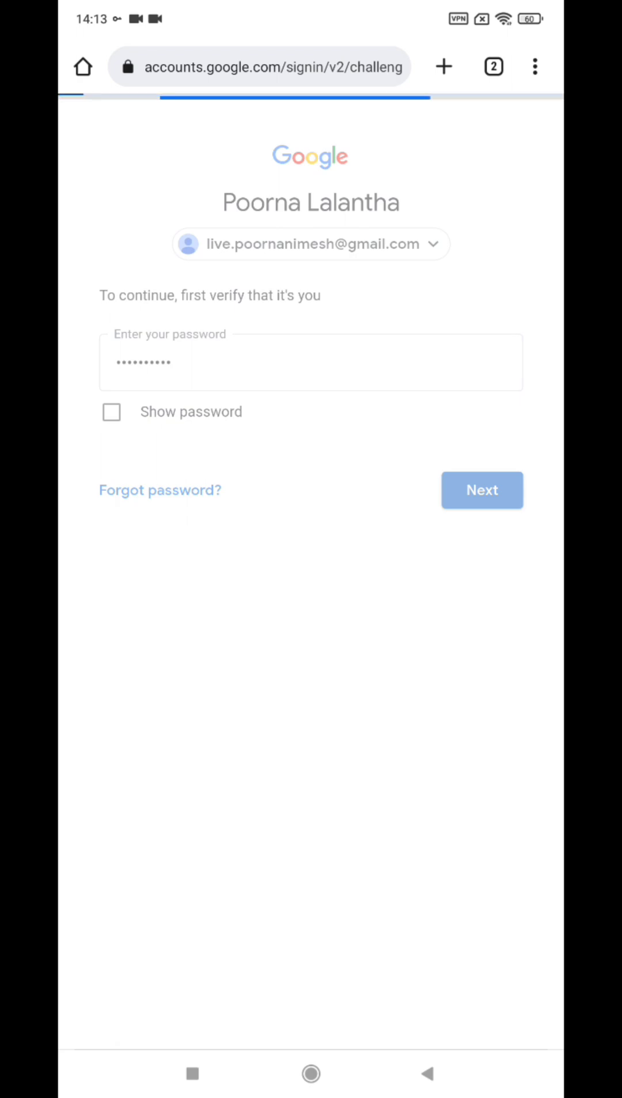
{"action": "left_click", "coordinate": [481, 489]}
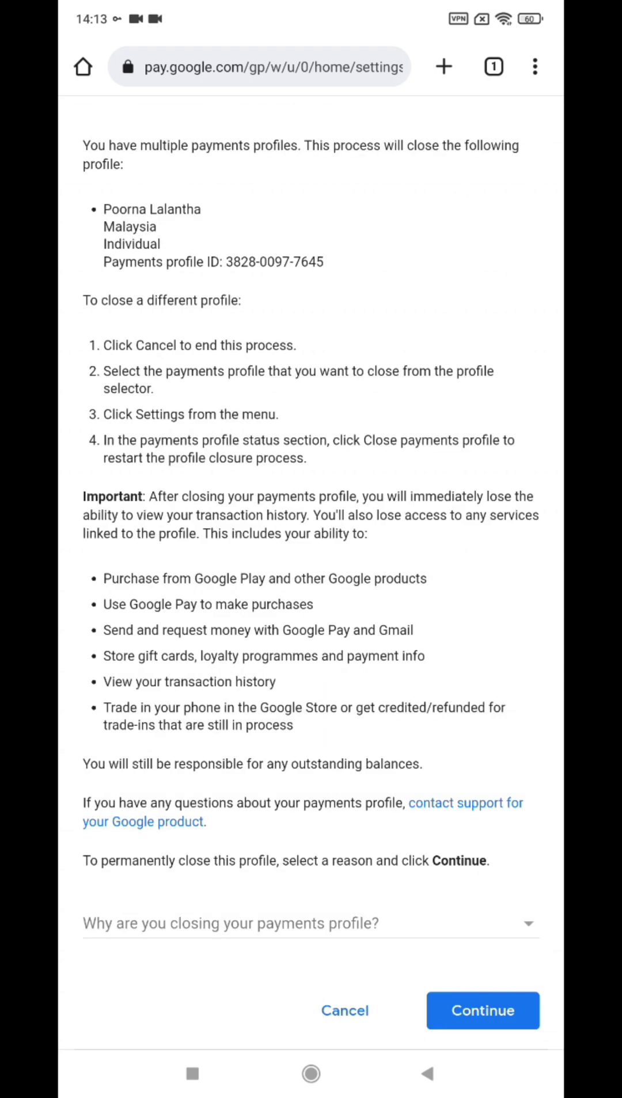
Pick the reason 'I've just found out I have this profile and don't want it' and confirm closure
{"action": "left_click", "coordinate": [311, 923]}
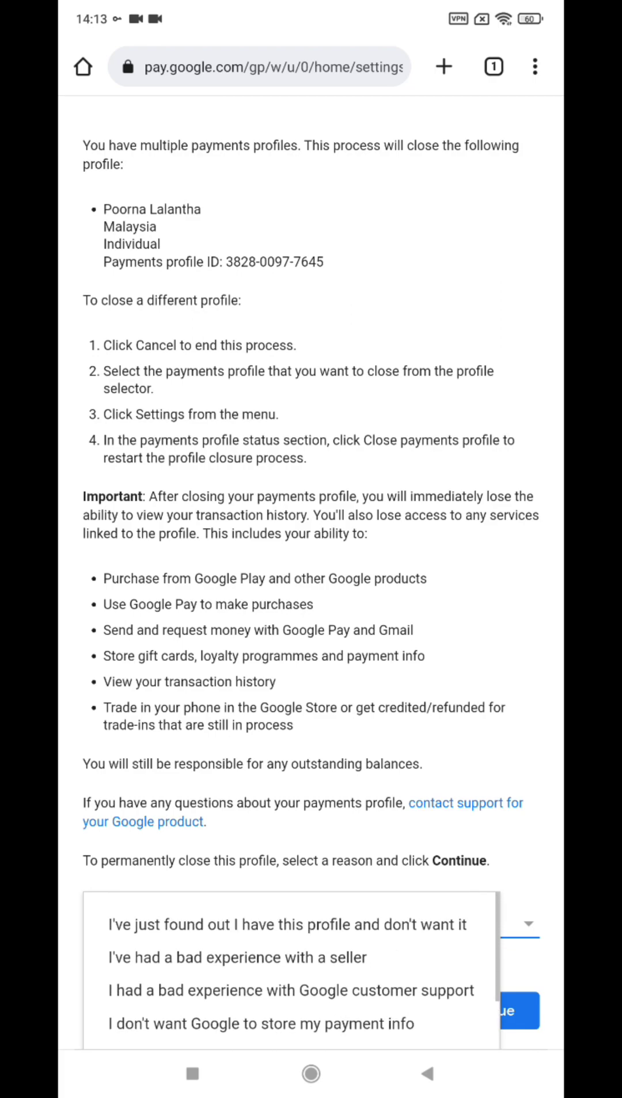
{"action": "left_click", "coordinate": [288, 924]}
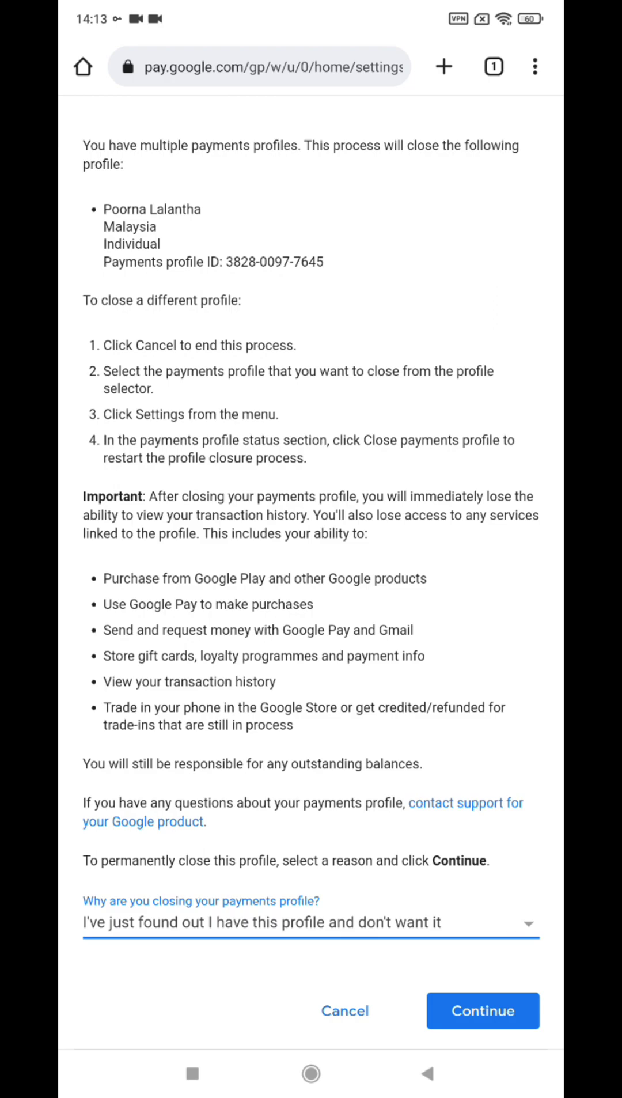
{"action": "left_click", "coordinate": [482, 1010]}
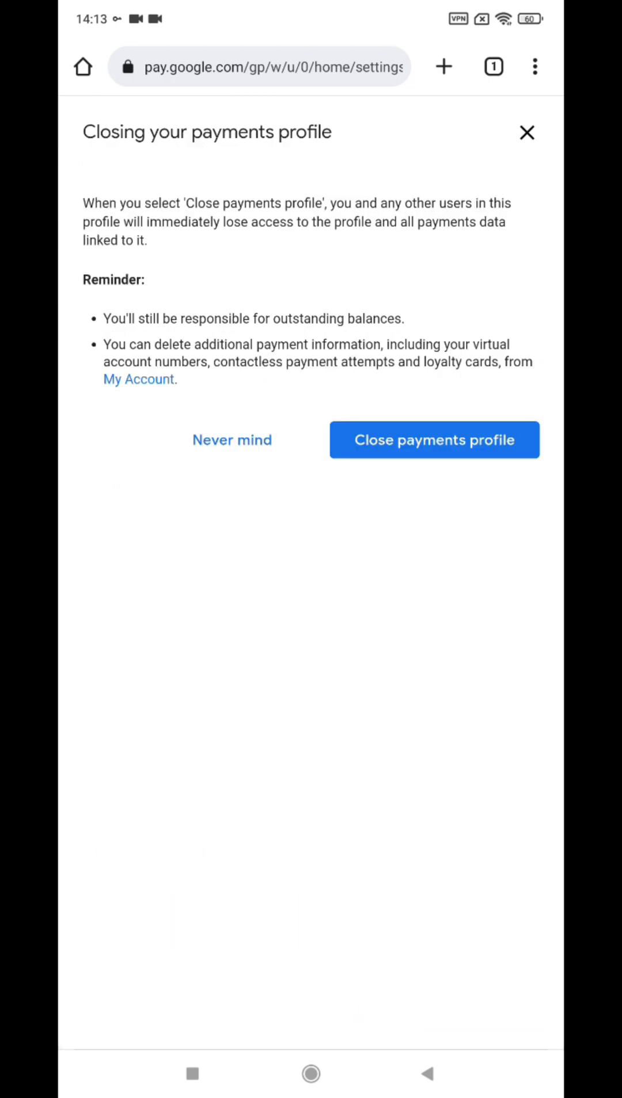
{"action": "left_click", "coordinate": [434, 439]}
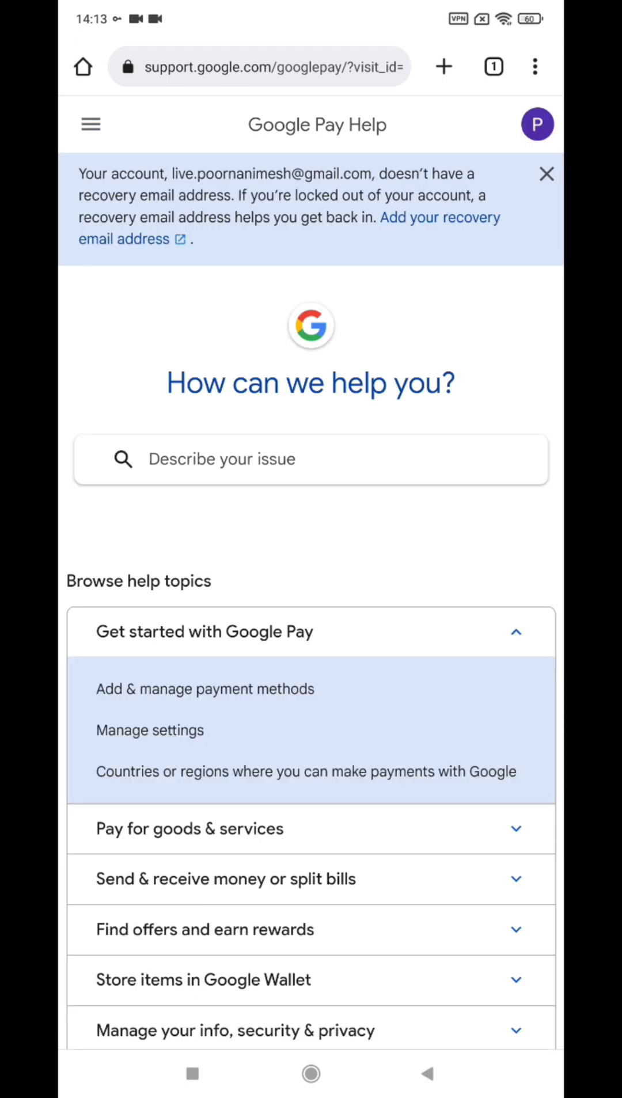
Search for google pay in Chrome and open the pay.google.com website
{"action": "left_click", "coordinate": [259, 66]}
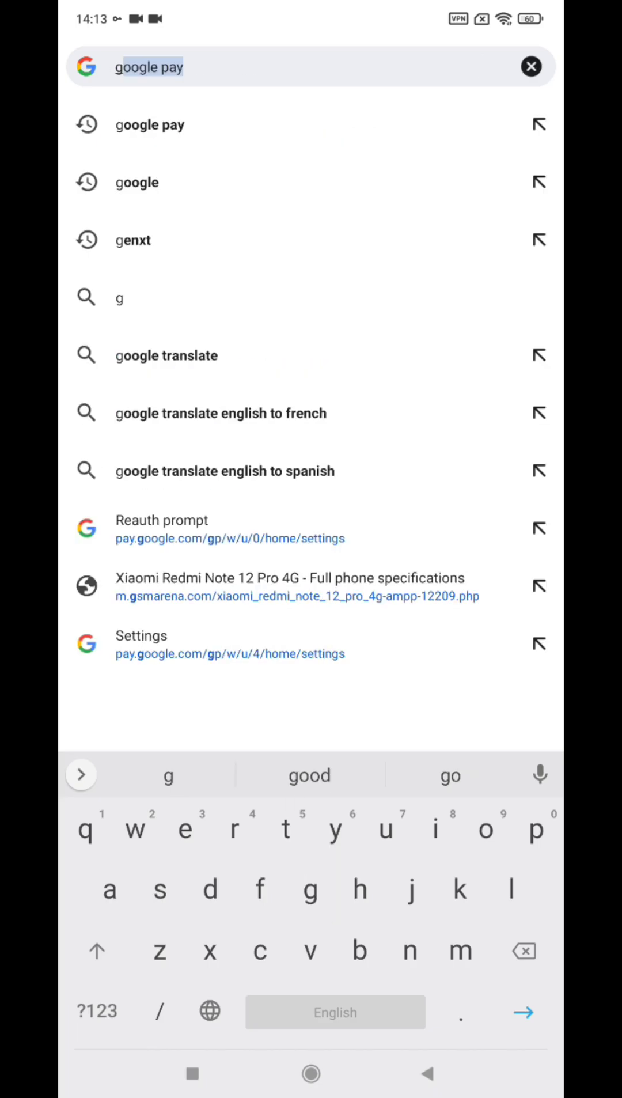
{"action": "key", "text": "Backspace"}
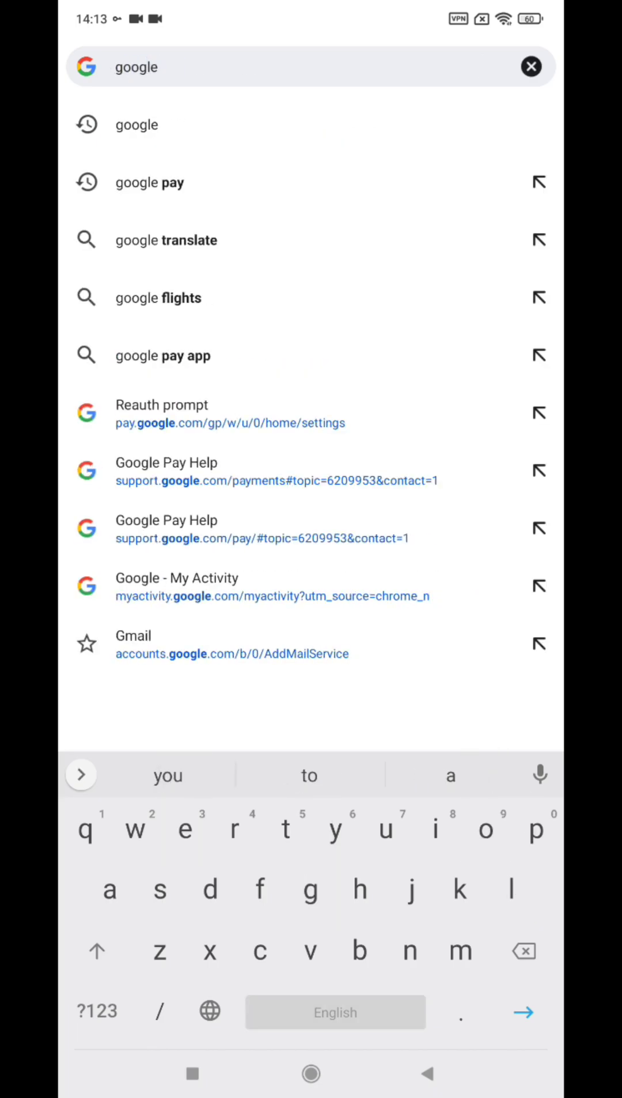
{"action": "left_click", "coordinate": [149, 182]}
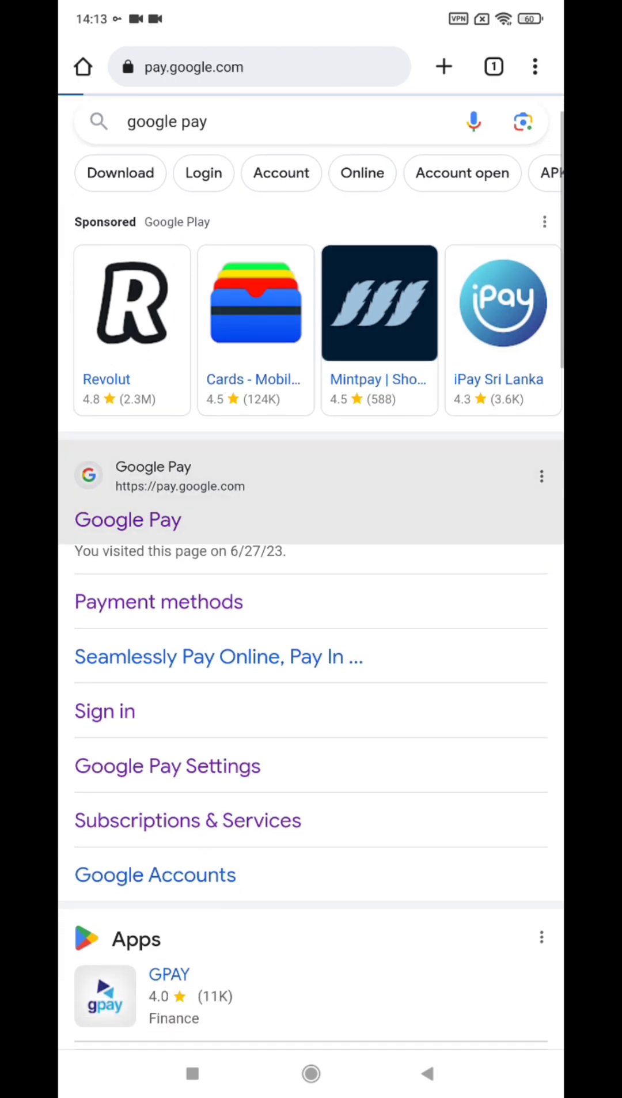
{"action": "left_click", "coordinate": [128, 519]}
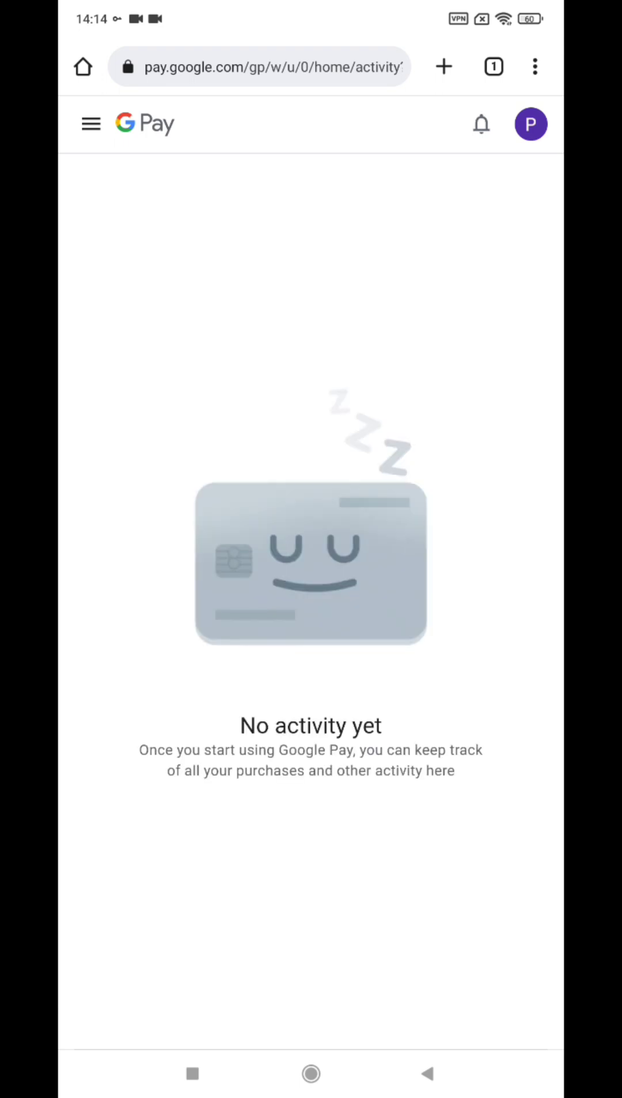
Review Google Pay settings, showing a single United States payments profile
{"action": "left_click", "coordinate": [91, 123]}
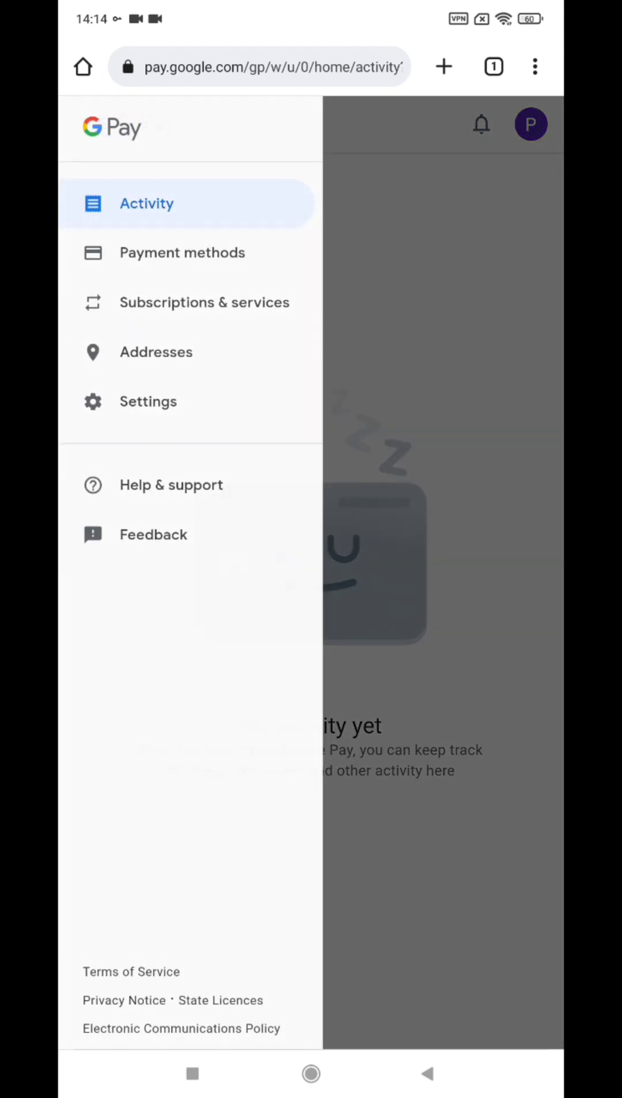
{"action": "left_click", "coordinate": [149, 402]}
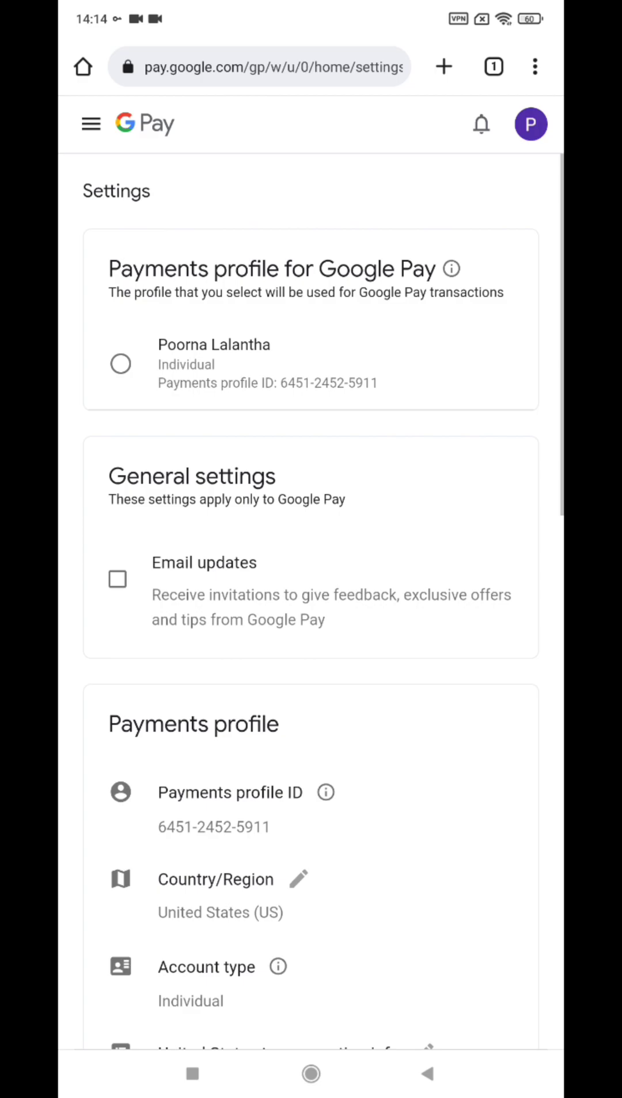
{"action": "scroll", "scroll_direction": "down", "scroll_amount": 3}
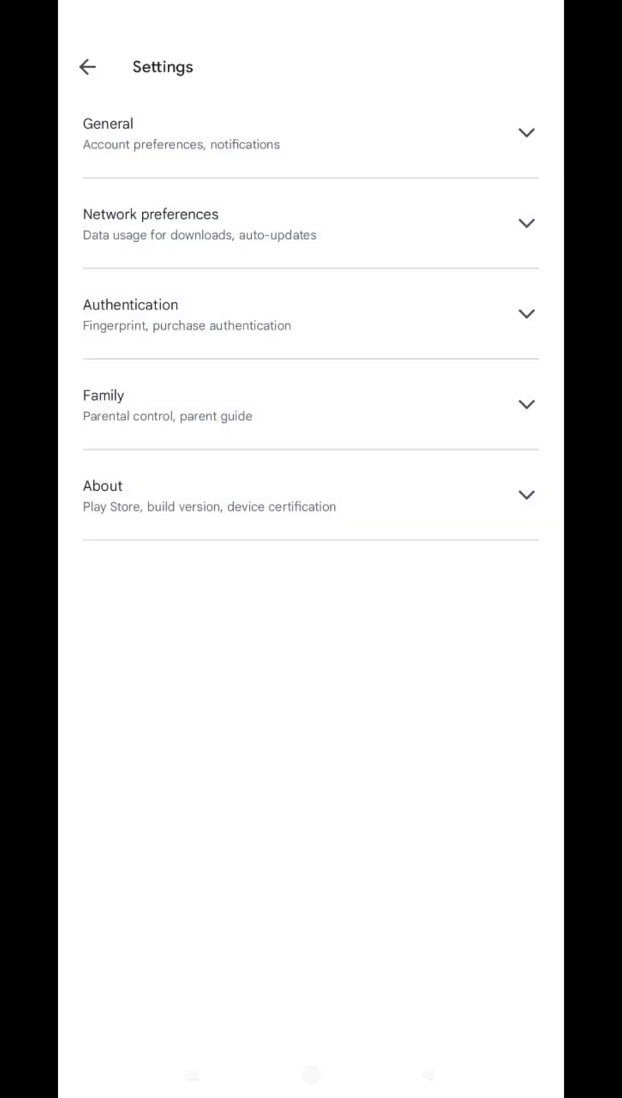
View the Play Store account's Payment methods under Payments and subscriptions, with none saved
{"action": "left_click", "coordinate": [309, 133]}
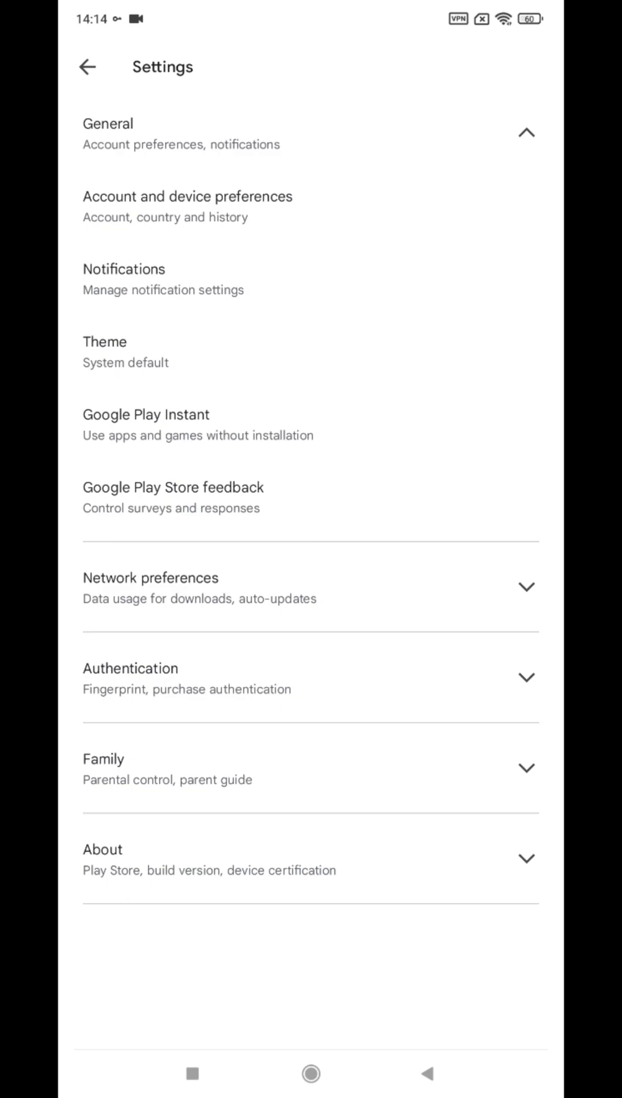
{"action": "left_click", "coordinate": [173, 206]}
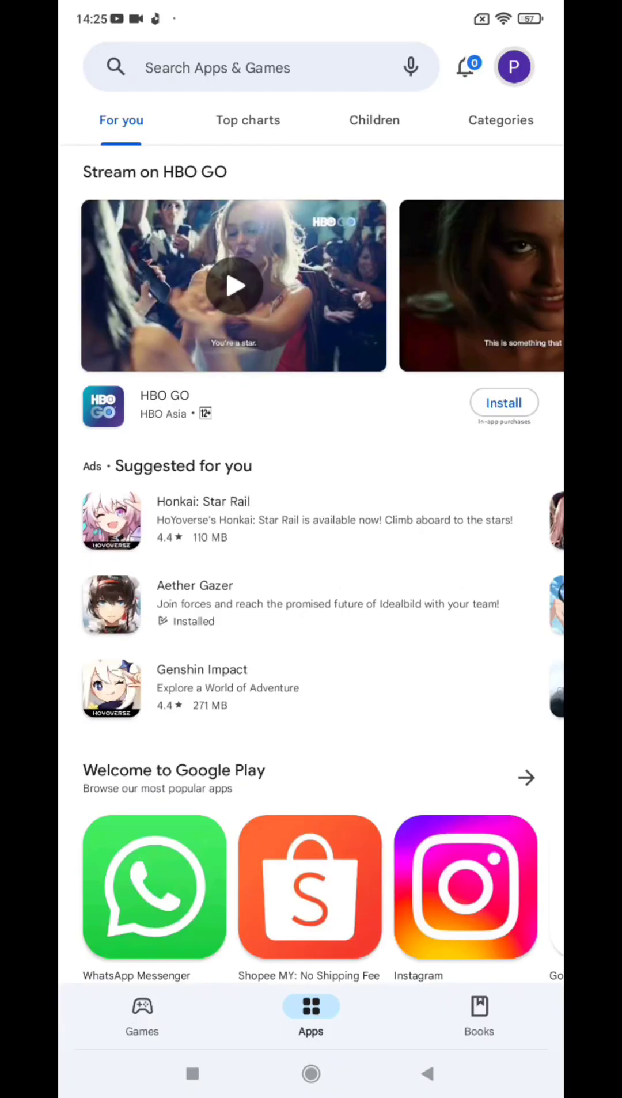
{"action": "left_click", "coordinate": [513, 66]}
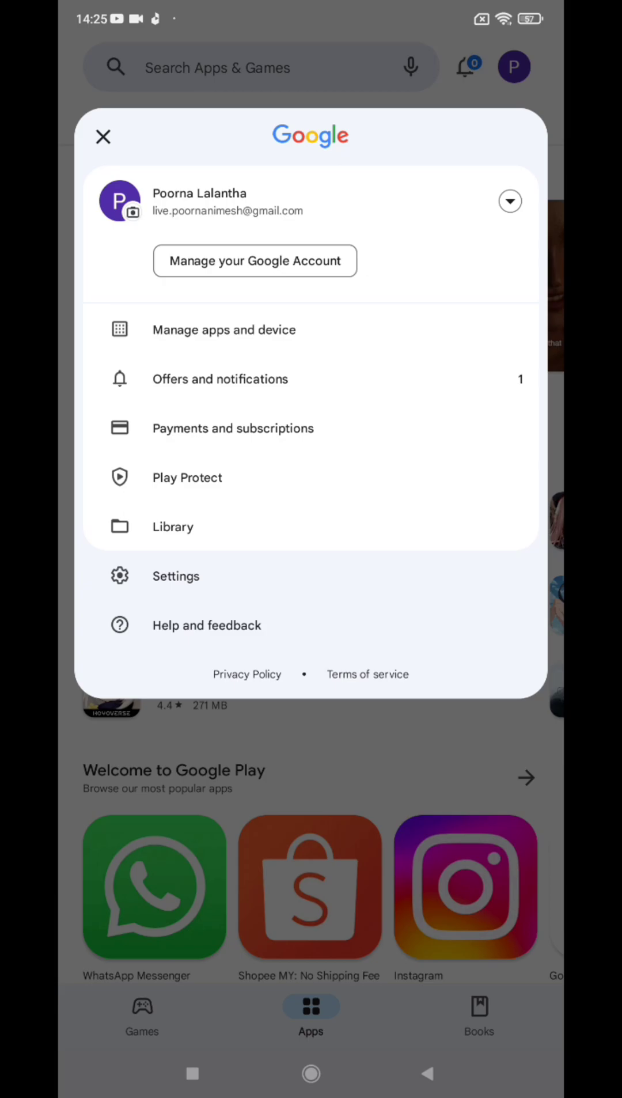
{"action": "left_click", "coordinate": [233, 428]}
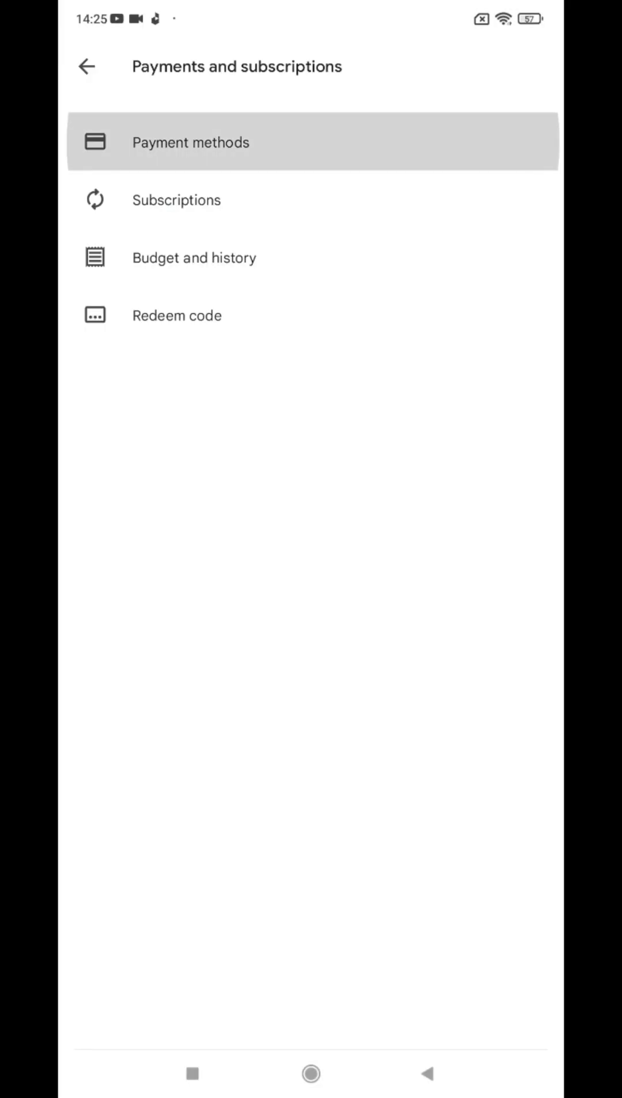
{"action": "left_click", "coordinate": [190, 142]}
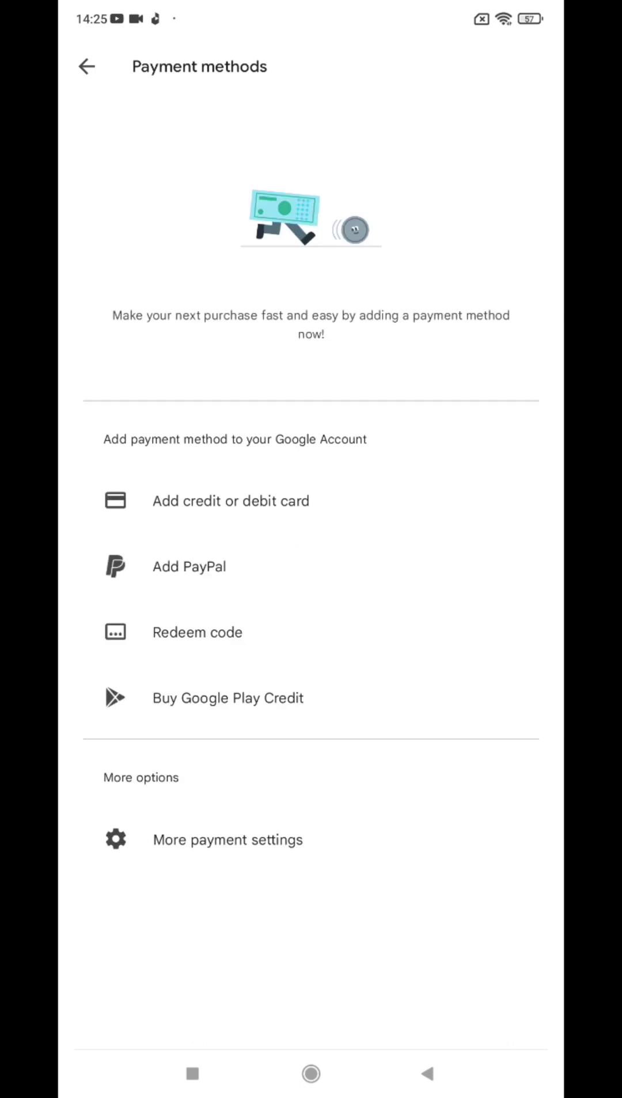
{"action": "left_click", "coordinate": [227, 697]}
{"action": "type", "text": "Google"}
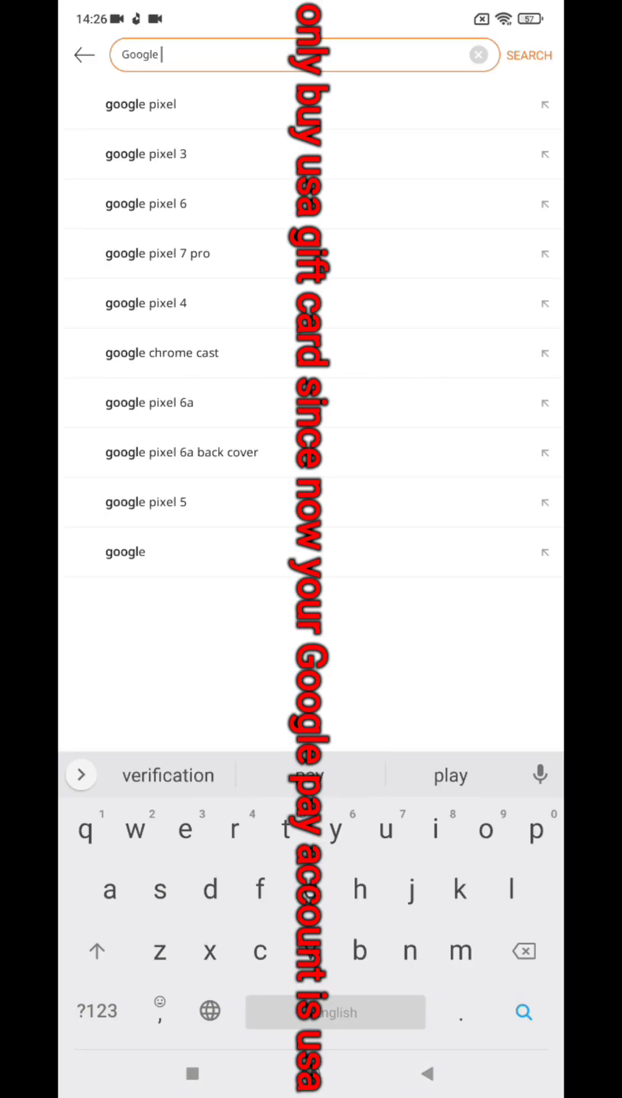
Search Daraz for a Google Play card and review the $10 USA listing at Rs. 4,440
{"action": "type", "text": "pay"}
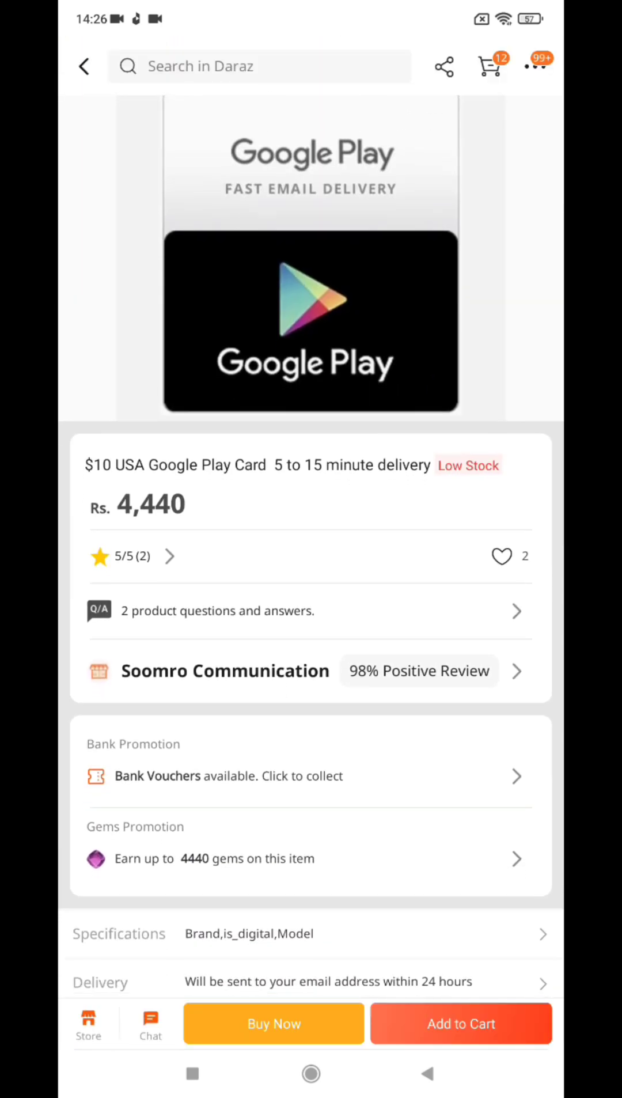
{"action": "scroll", "scroll_direction": "down", "scroll_amount": 3}
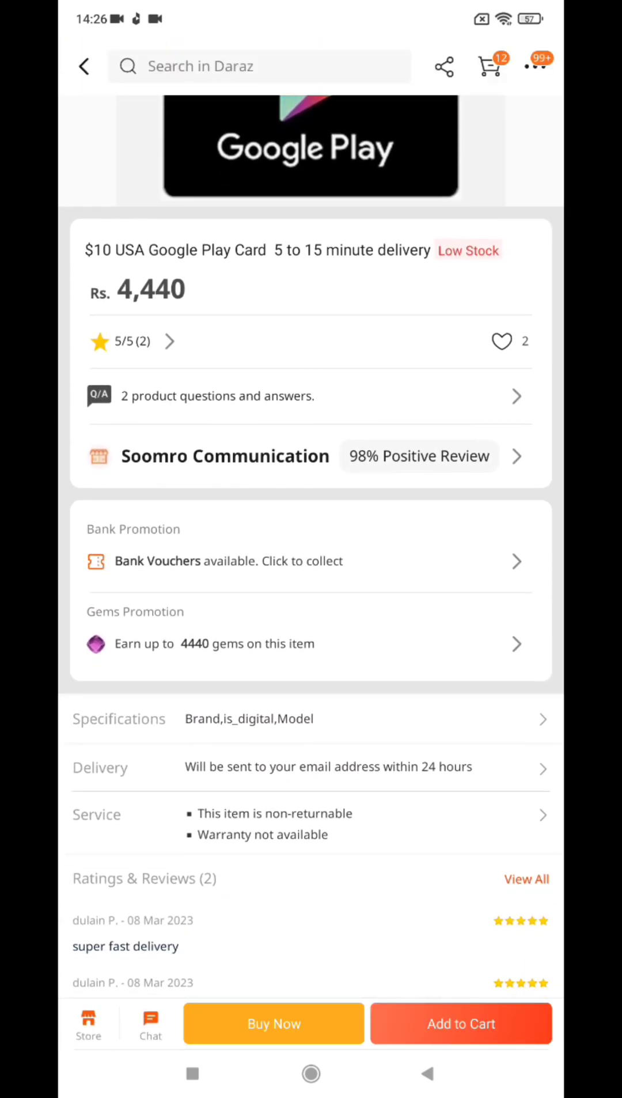
{"action": "scroll", "scroll_direction": "down", "scroll_amount": 3}
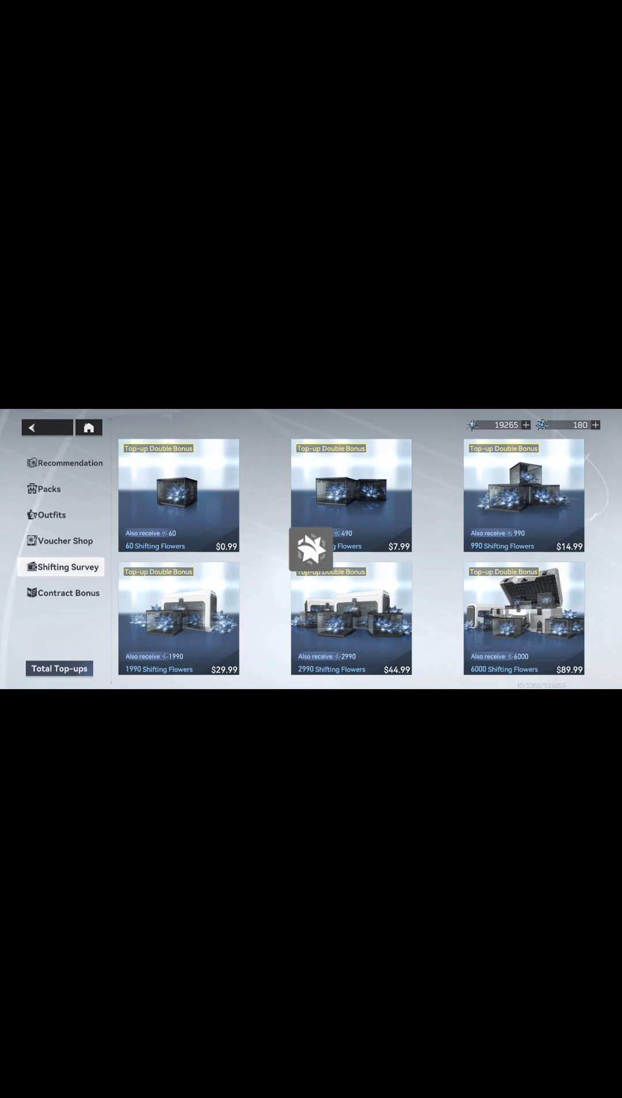
Start a Shifting Flowers pack purchase, check the MYR Play credit amounts, then return to payment methods
{"action": "left_click", "coordinate": [179, 495]}
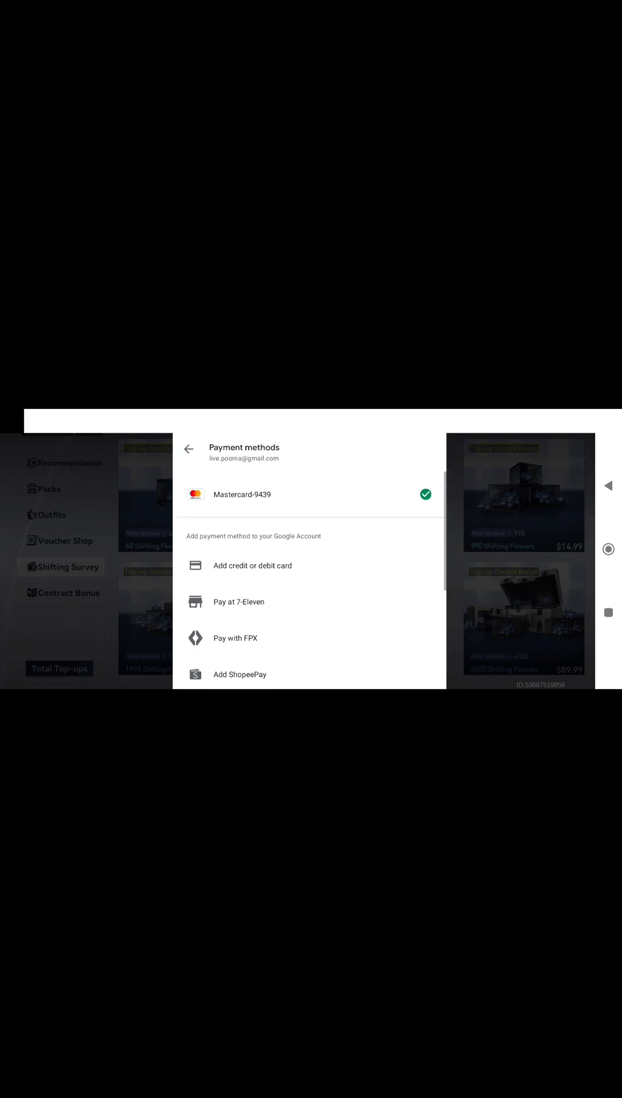
{"action": "scroll", "scroll_direction": "down", "scroll_amount": 3}
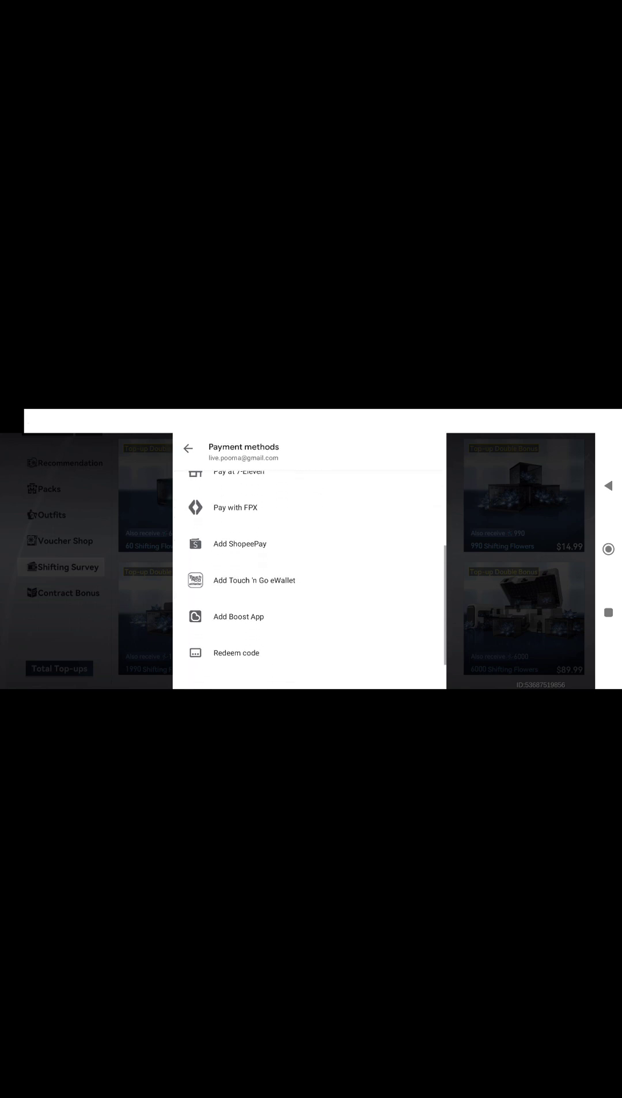
{"action": "scroll", "scroll_direction": "down", "scroll_amount": 3}
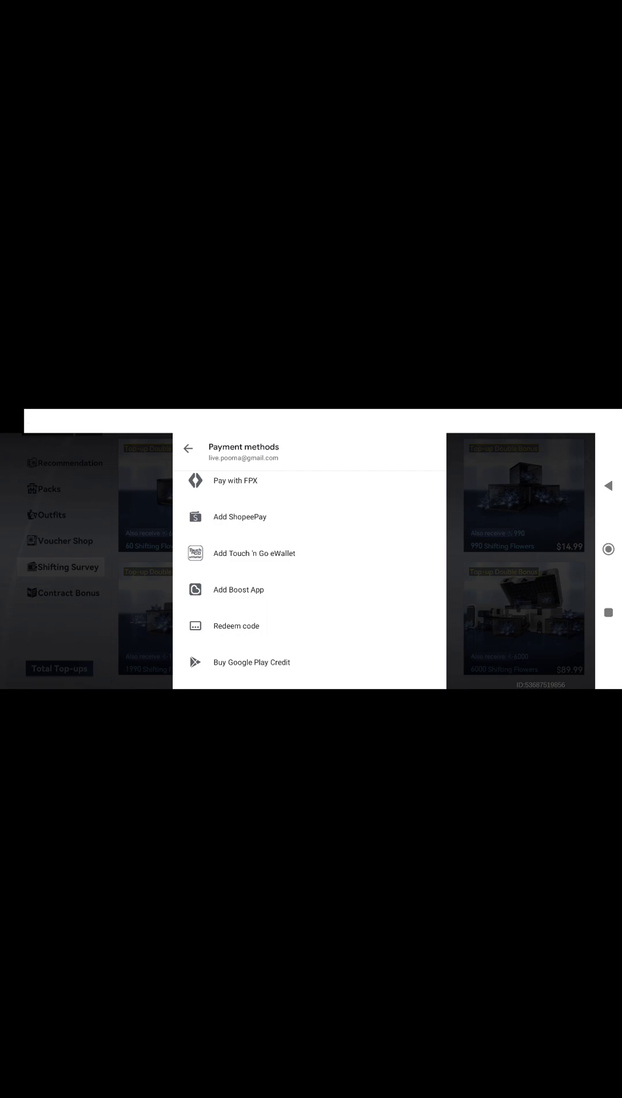
{"action": "left_click", "coordinate": [250, 662]}
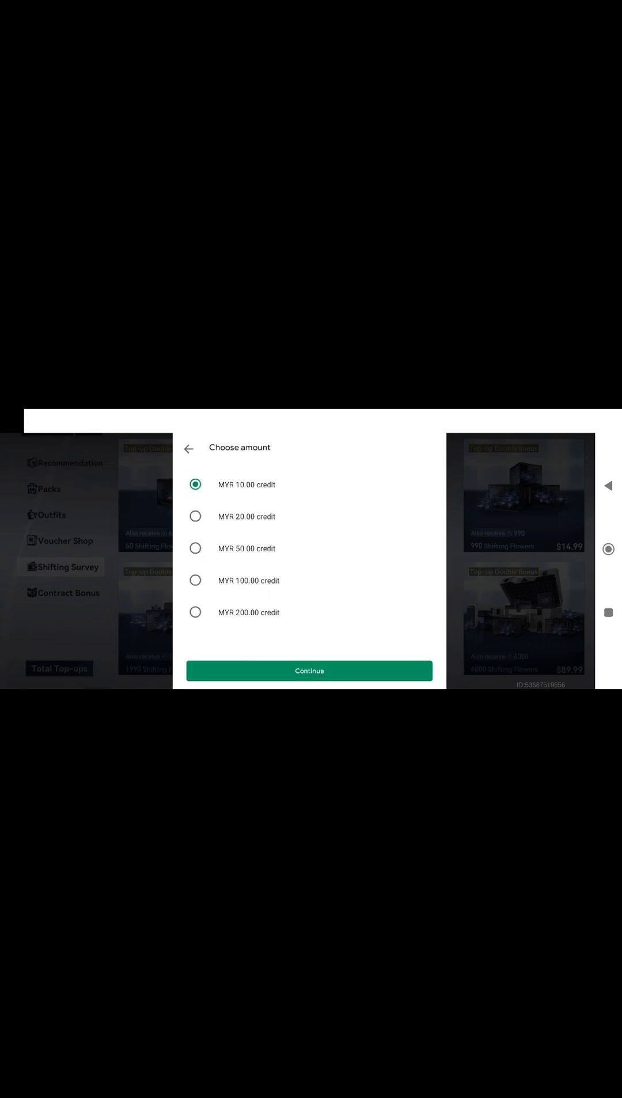
{"action": "left_click", "coordinate": [309, 670]}
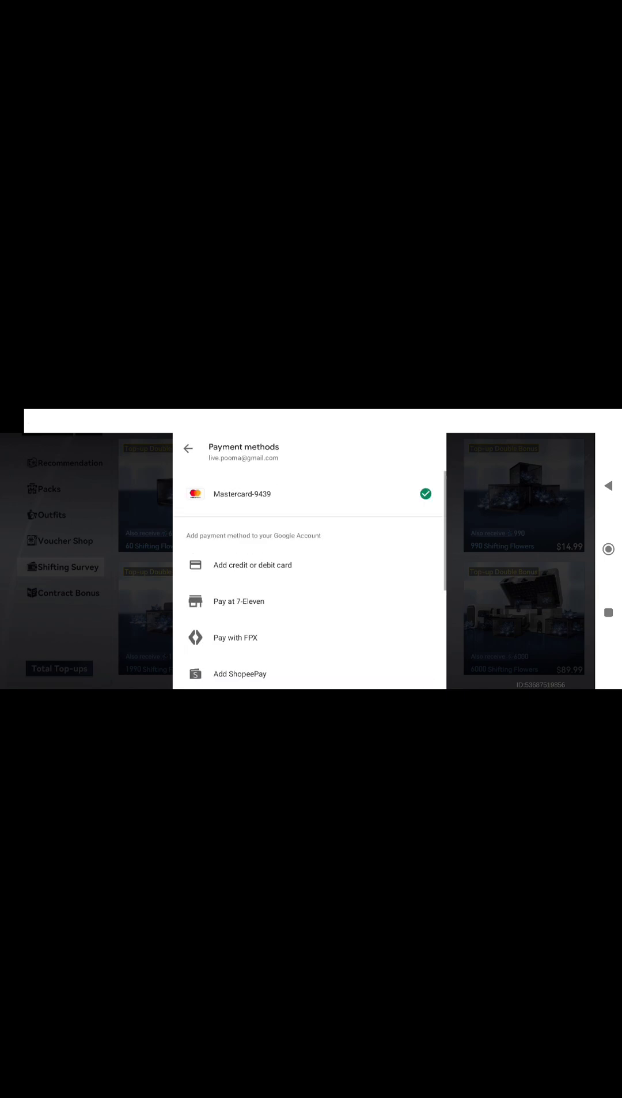